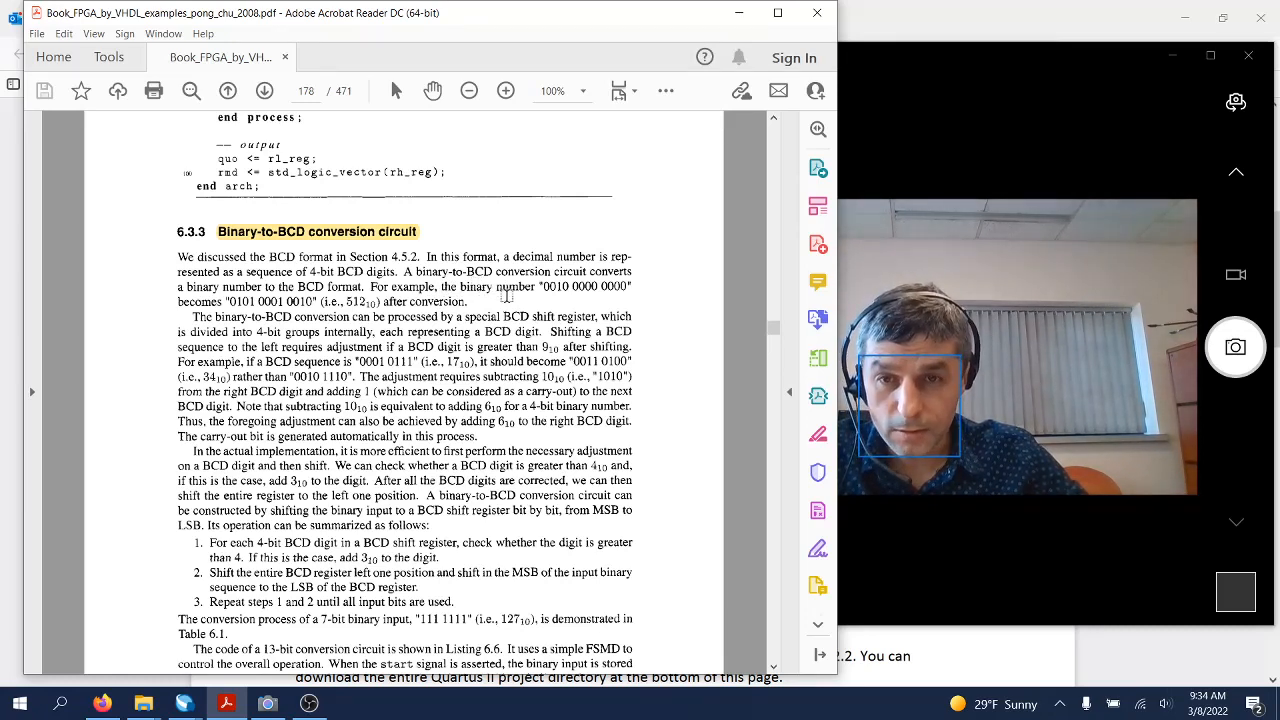
# Enlarge the PDF page to read Table 6.1, the binary-to-BCD conversion table, and the bin2bcd entity
pyautogui.click(504, 92)
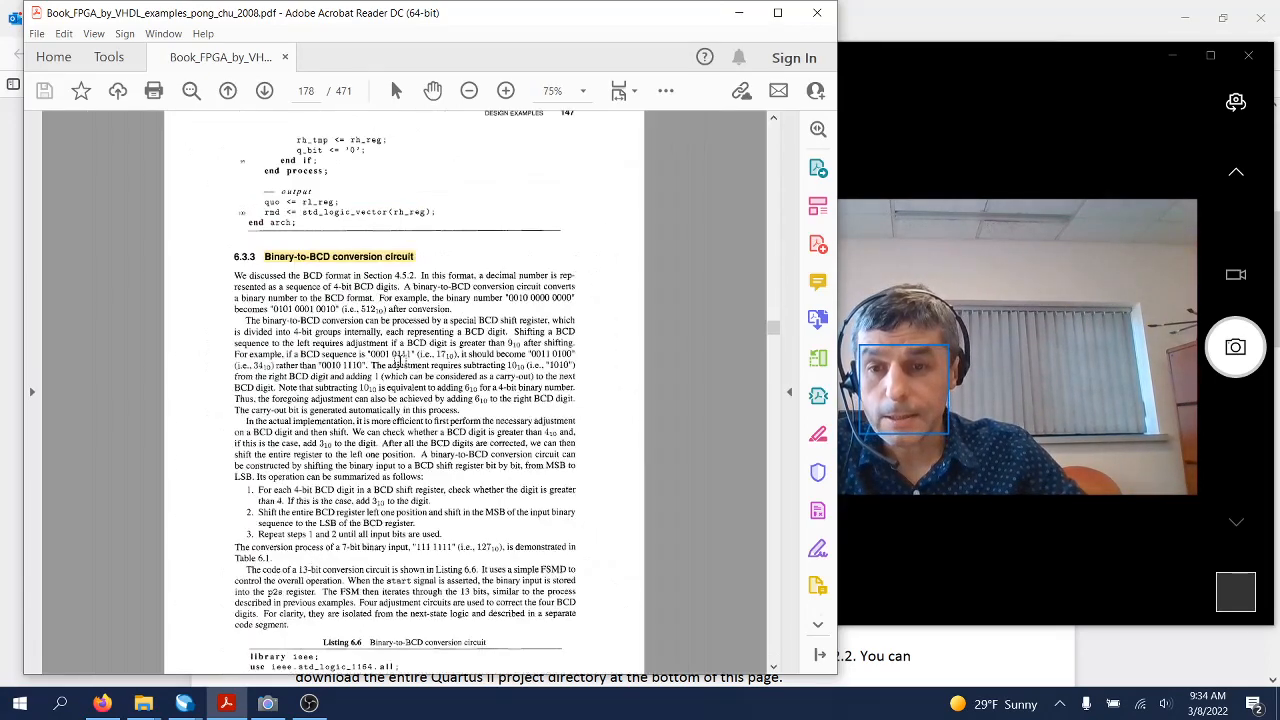
pyautogui.scroll(-3)
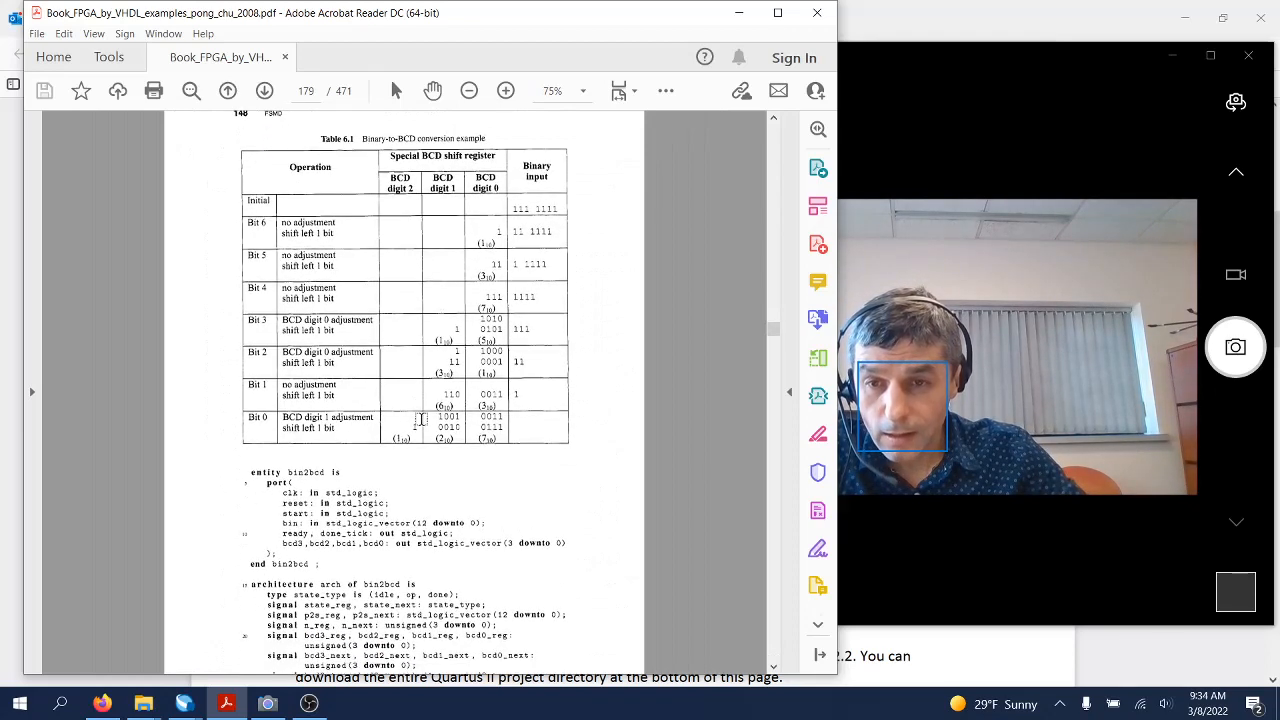
pyautogui.click(506, 92)
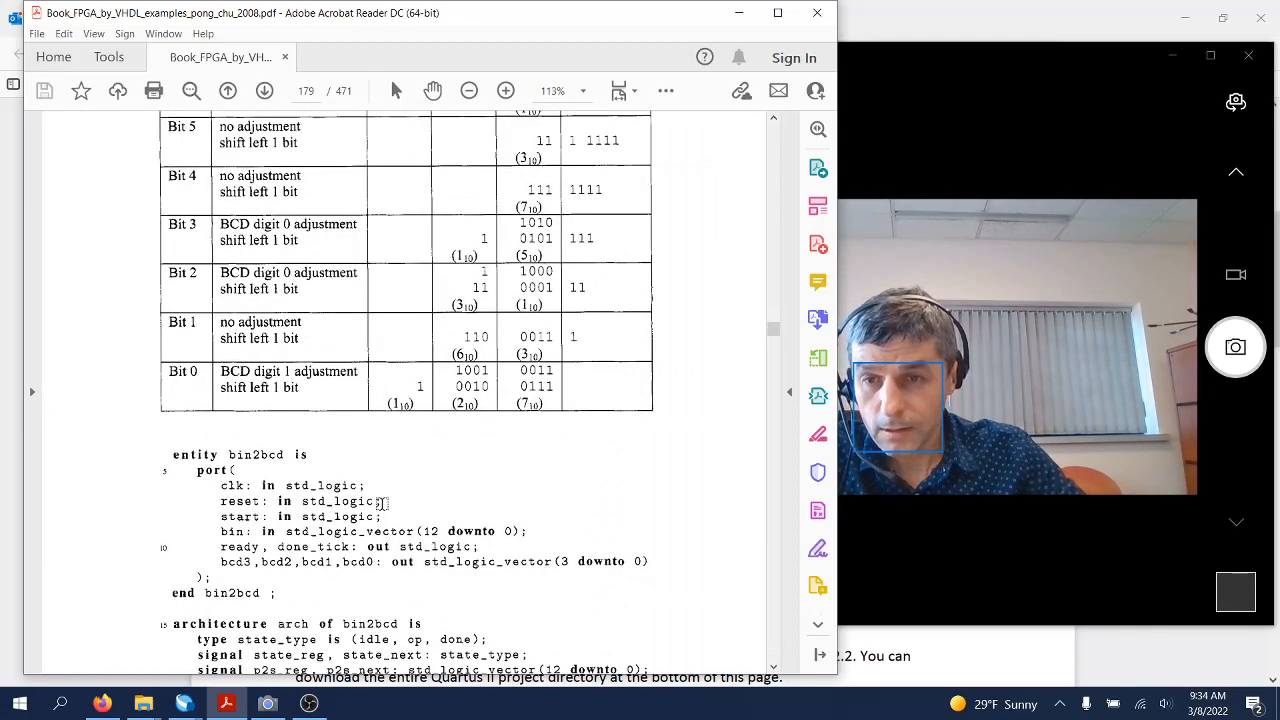
pyautogui.click(504, 92)
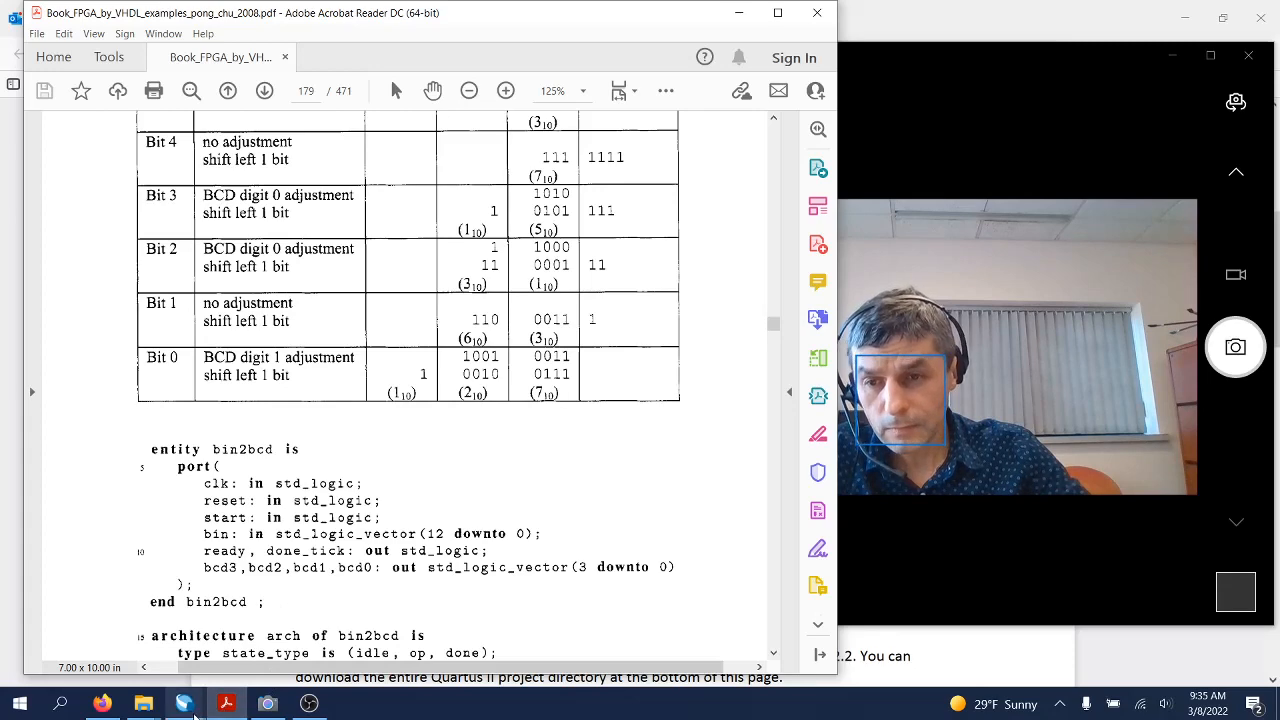
pyautogui.moveTo(184, 704)
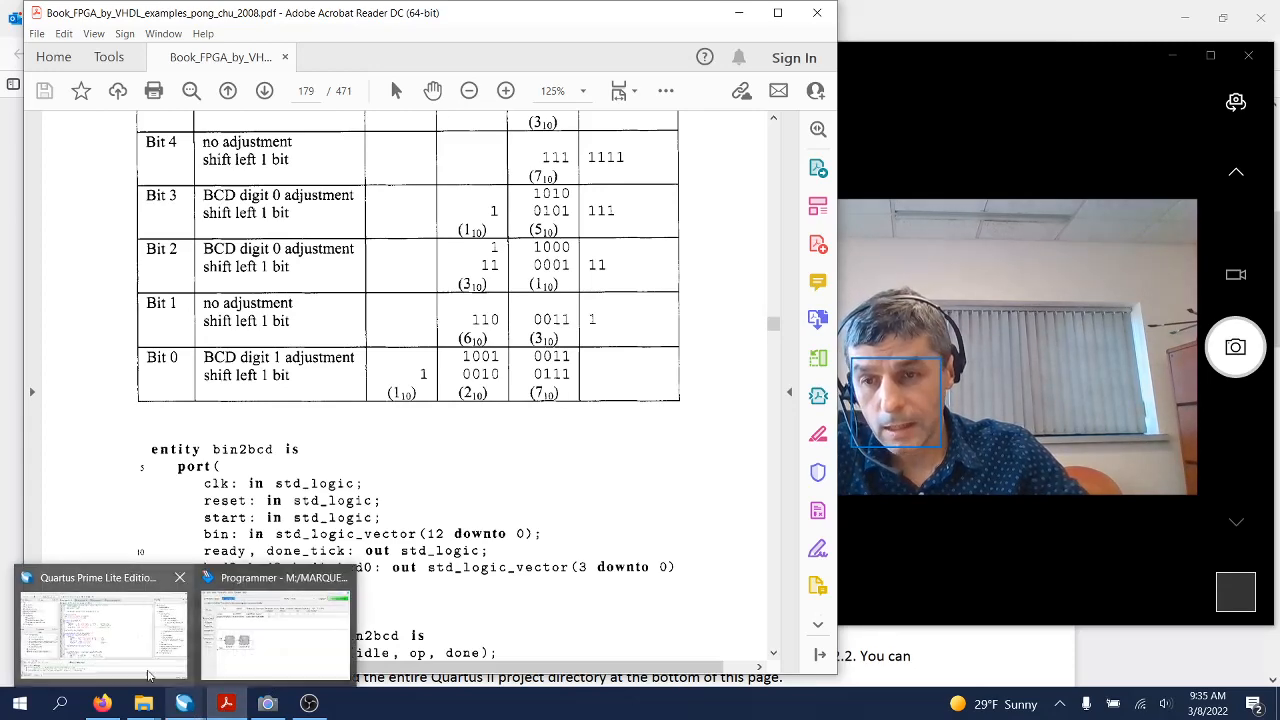
# Bring the Quartus project forward, then the browser with the clock block diagram
pyautogui.click(104, 630)
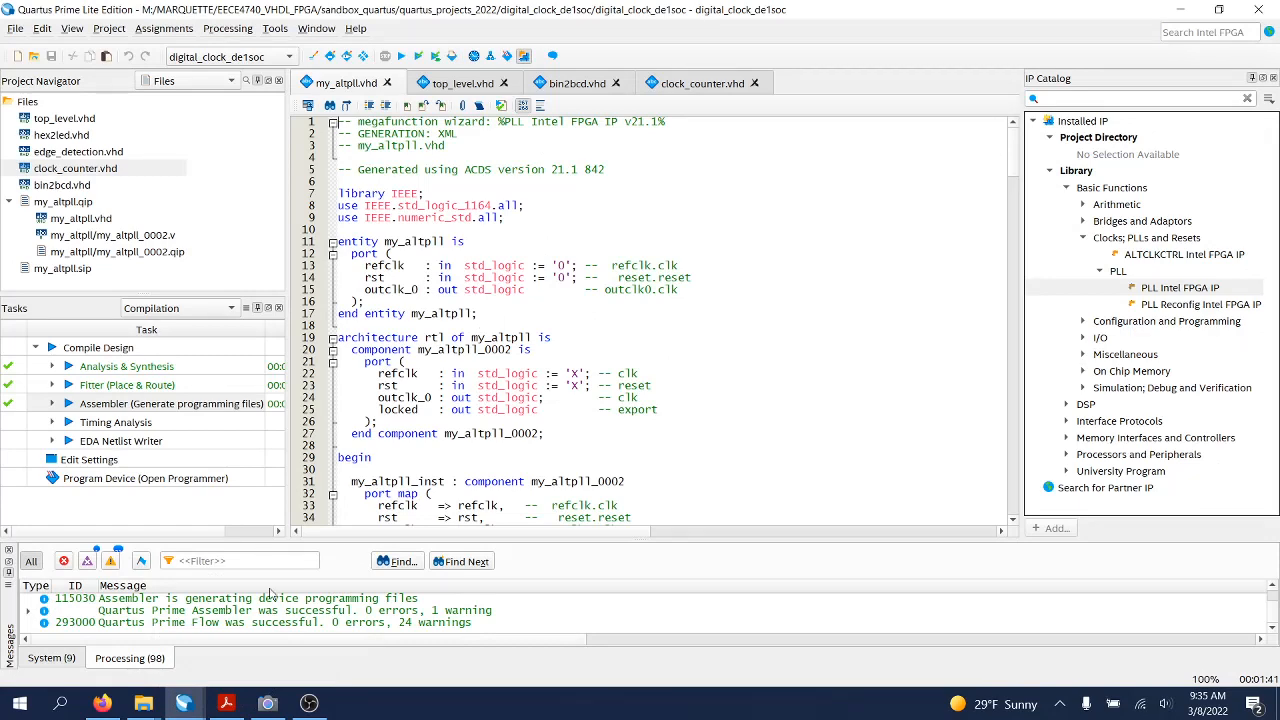
pyautogui.click(102, 704)
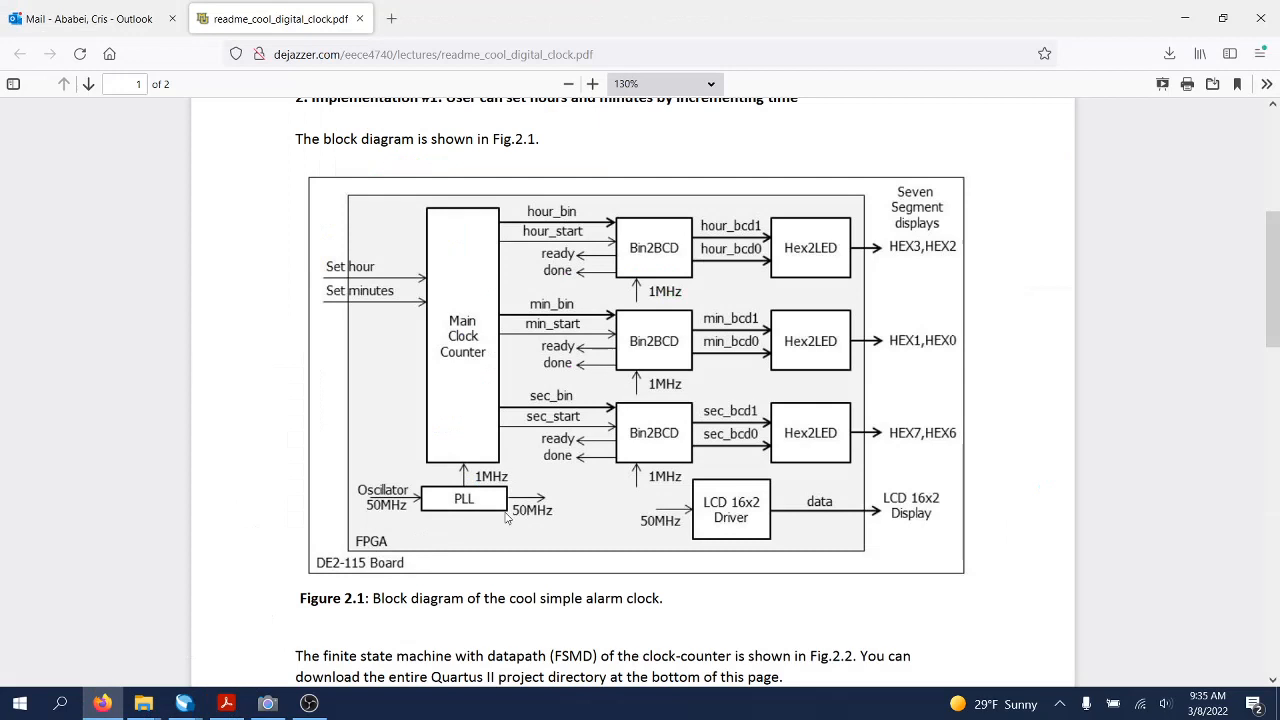
pyautogui.moveTo(652, 336)
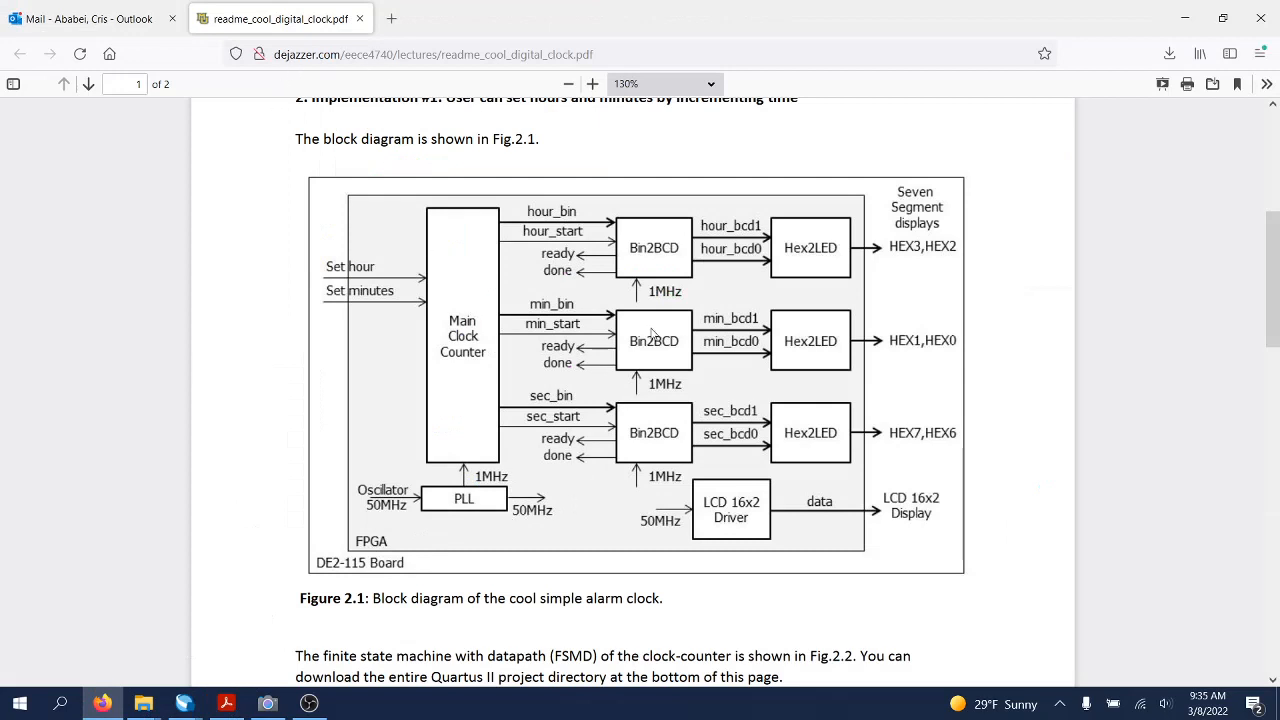
pyautogui.moveTo(448, 374)
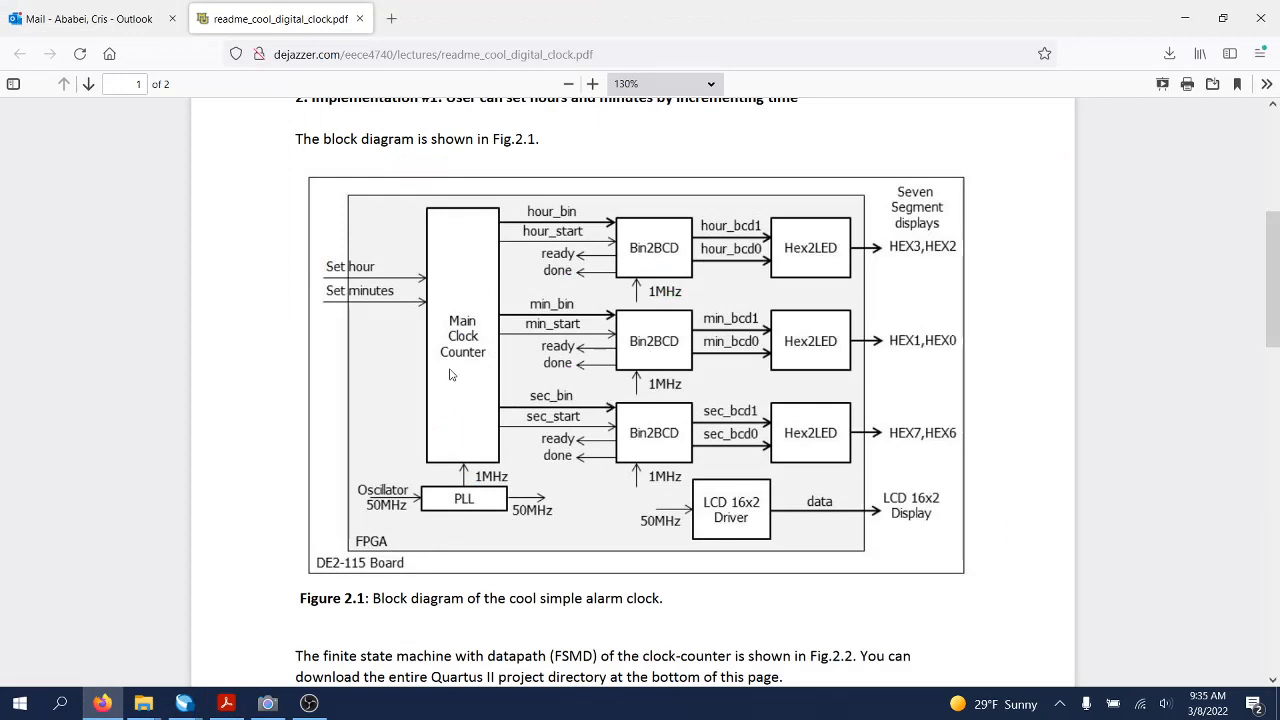
pyautogui.moveTo(464, 368)
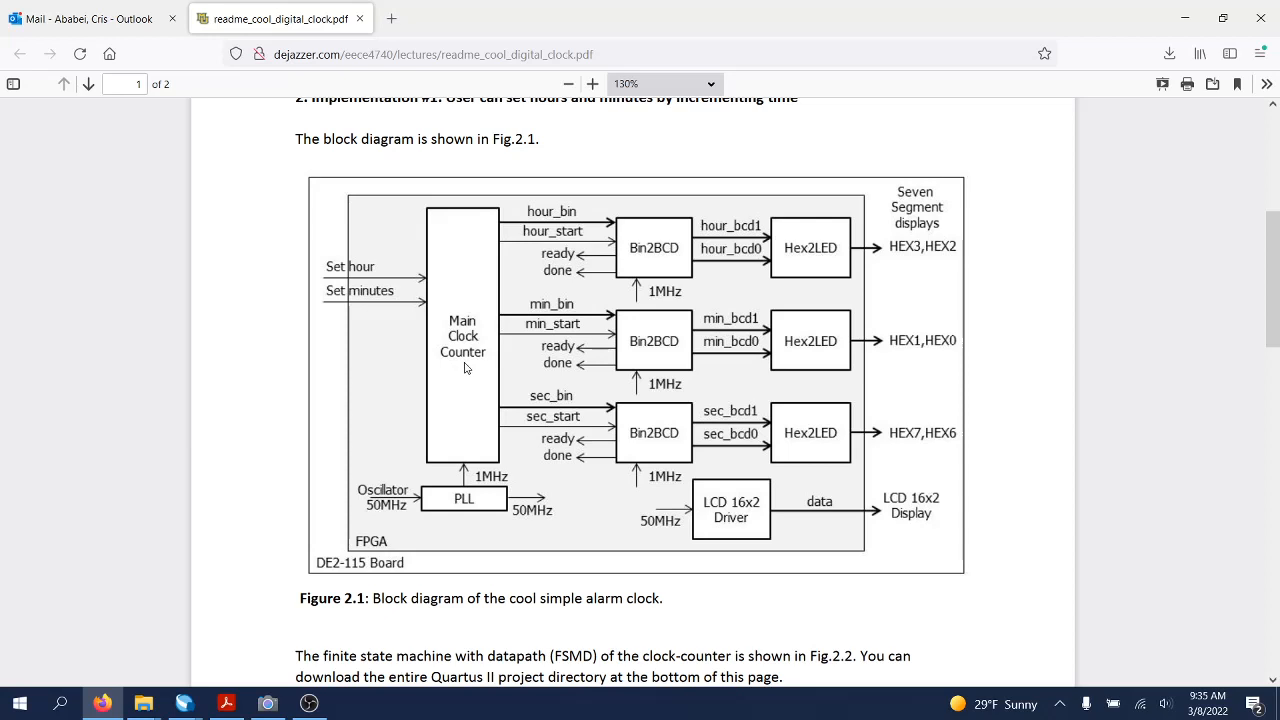
pyautogui.moveTo(584, 430)
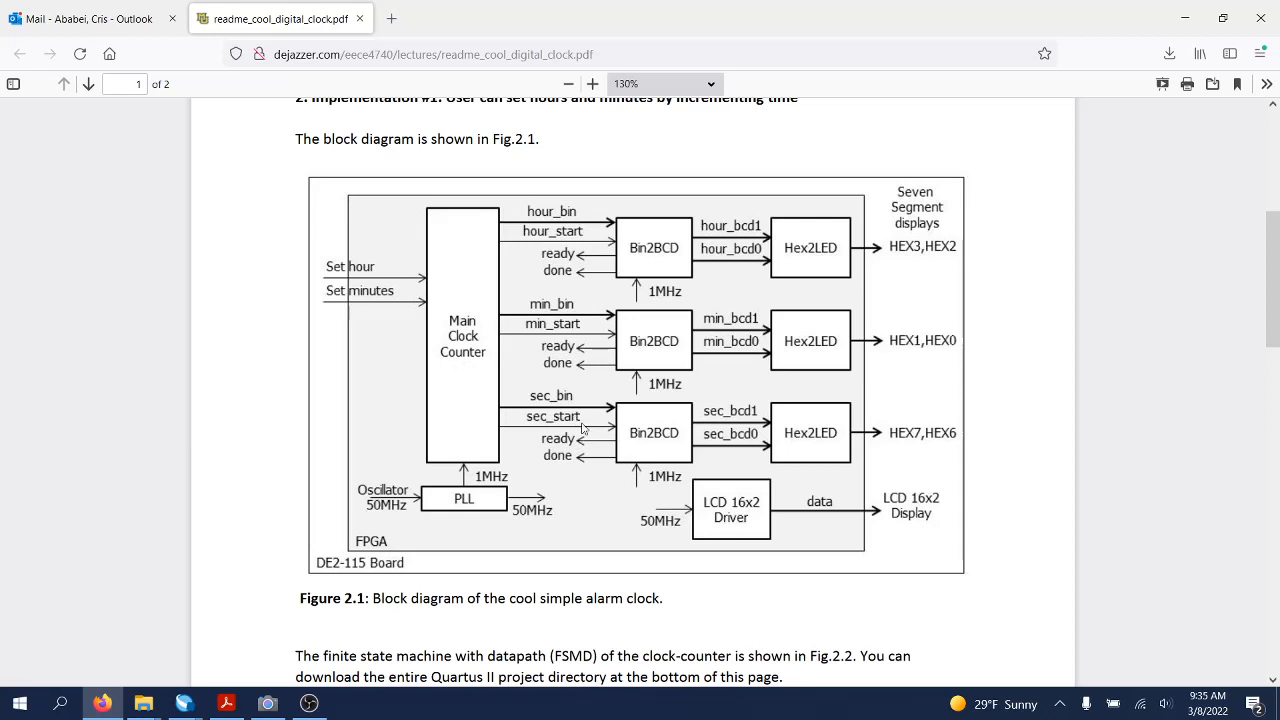
pyautogui.moveTo(548, 304)
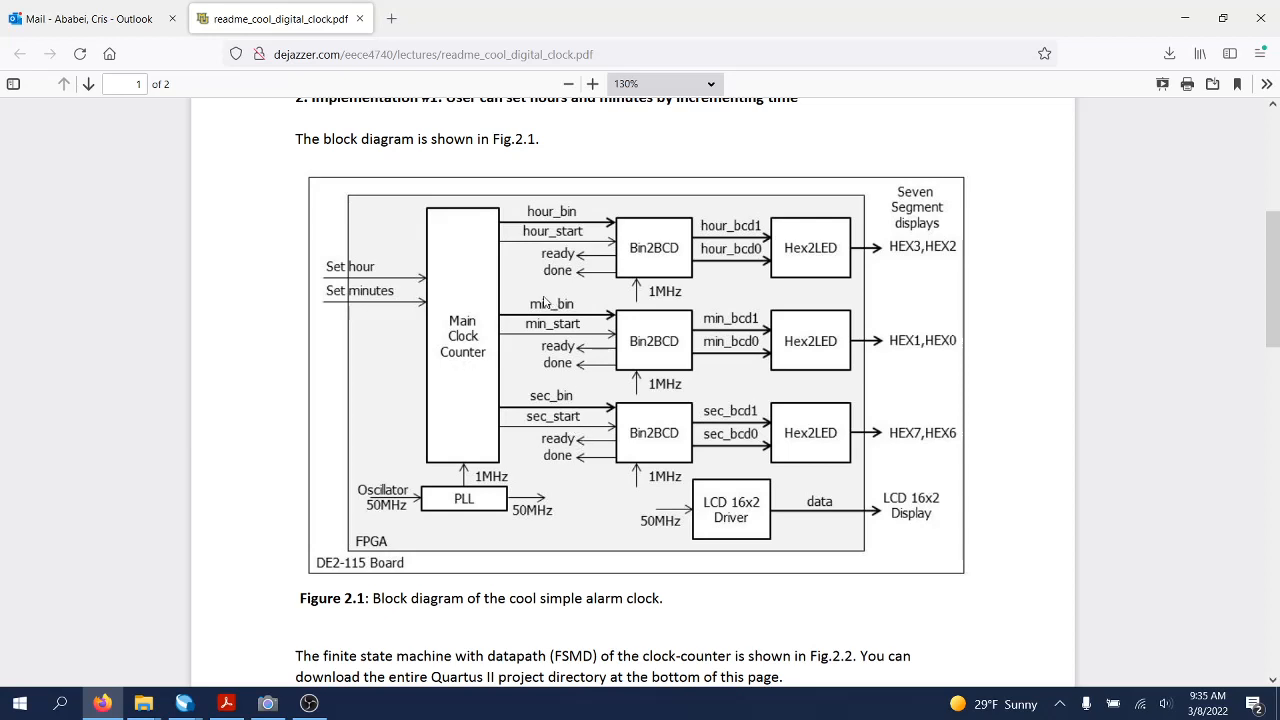
pyautogui.moveTo(590, 266)
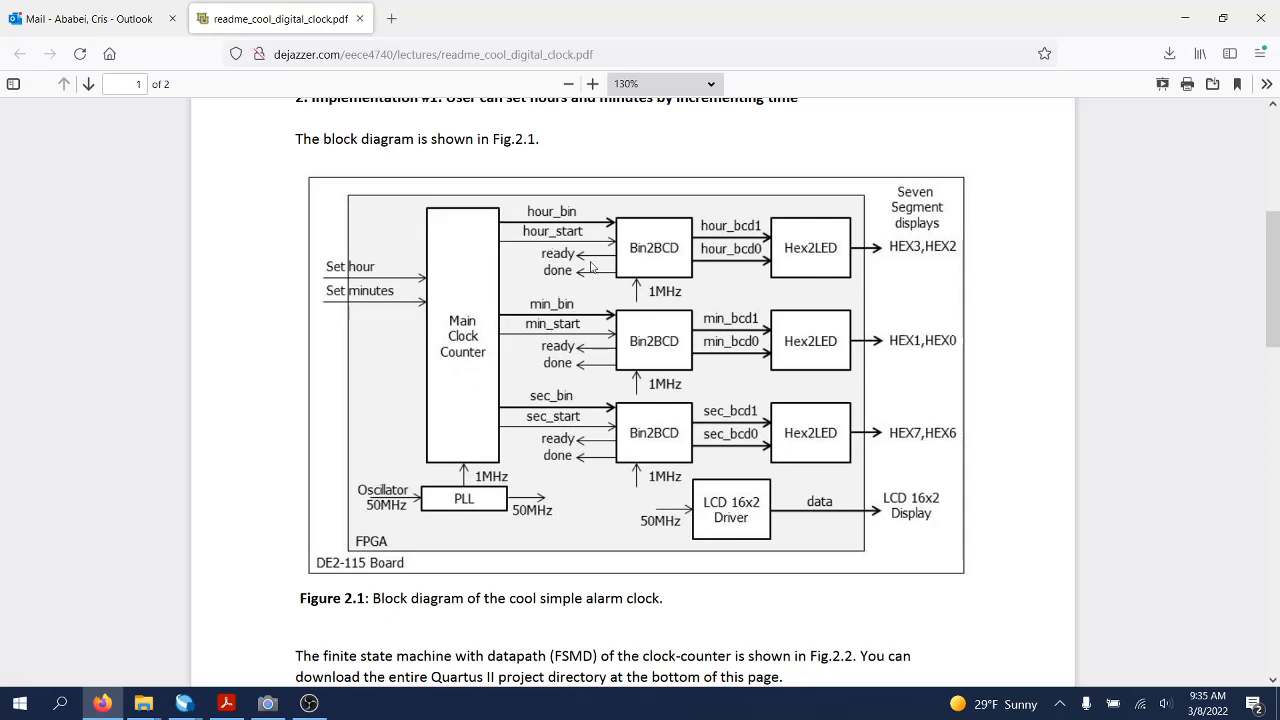
pyautogui.moveTo(556, 412)
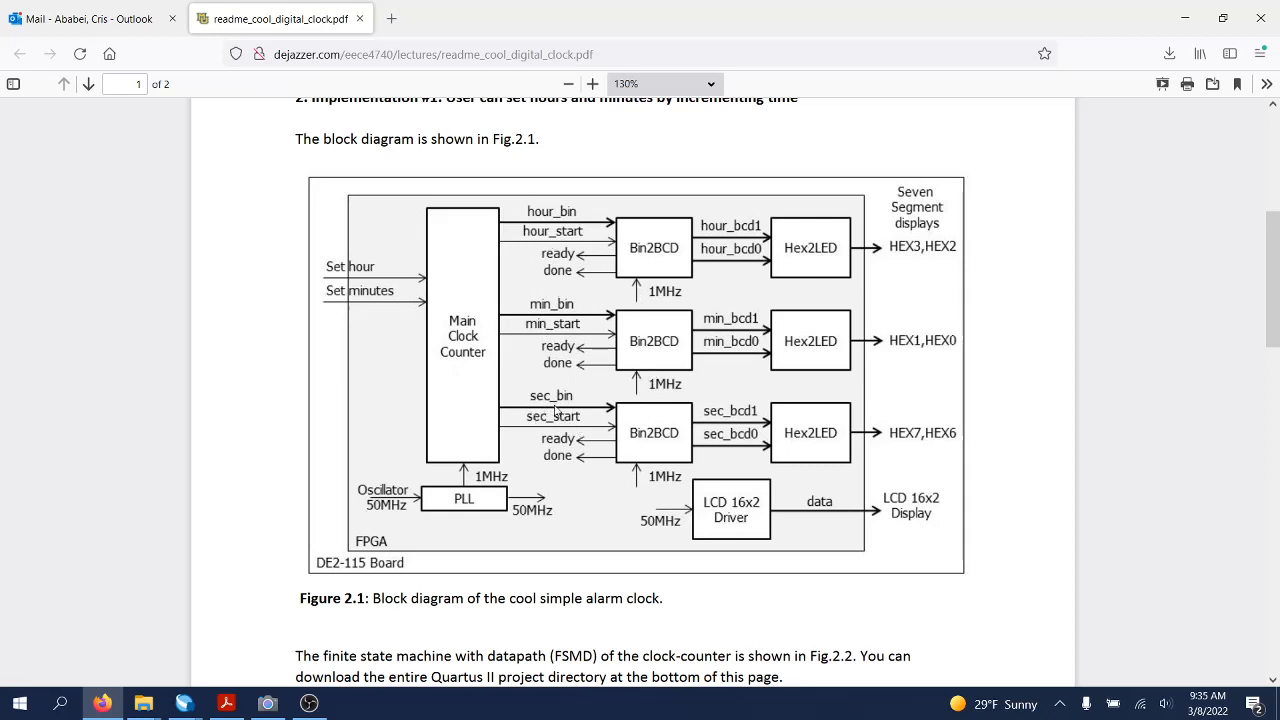
pyautogui.moveTo(580, 384)
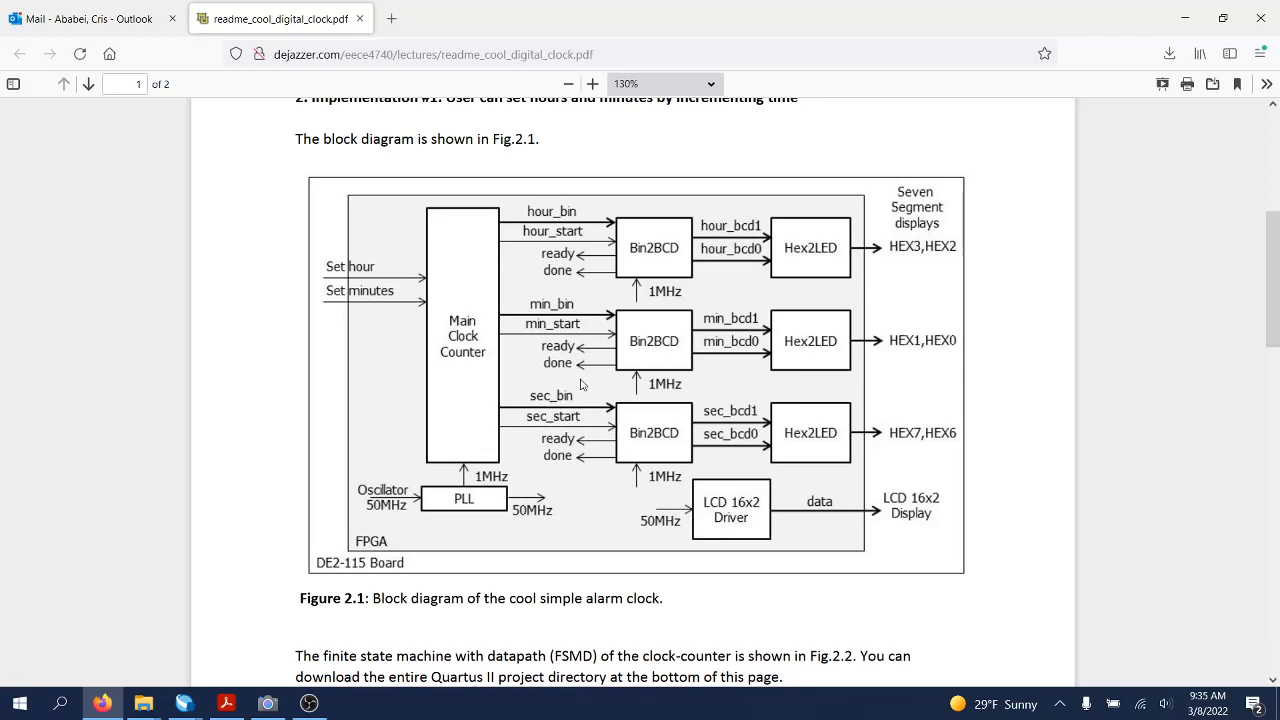
pyautogui.moveTo(650, 444)
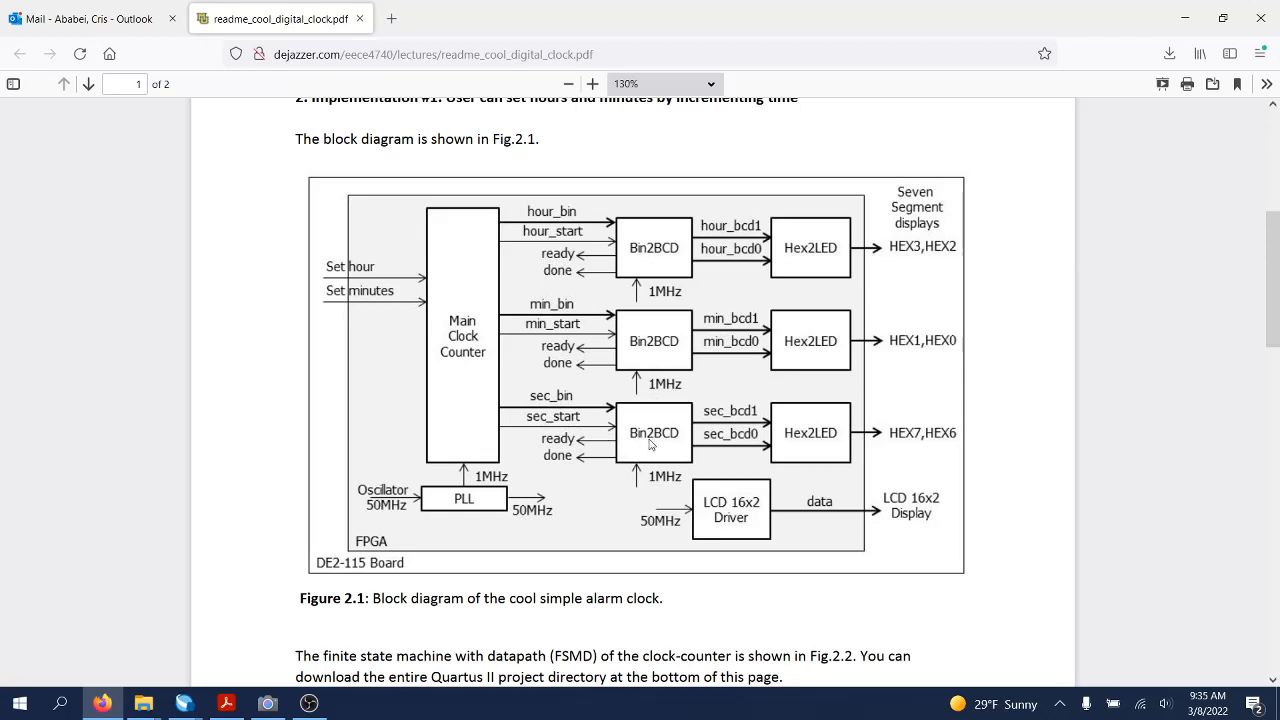
pyautogui.moveTo(664, 356)
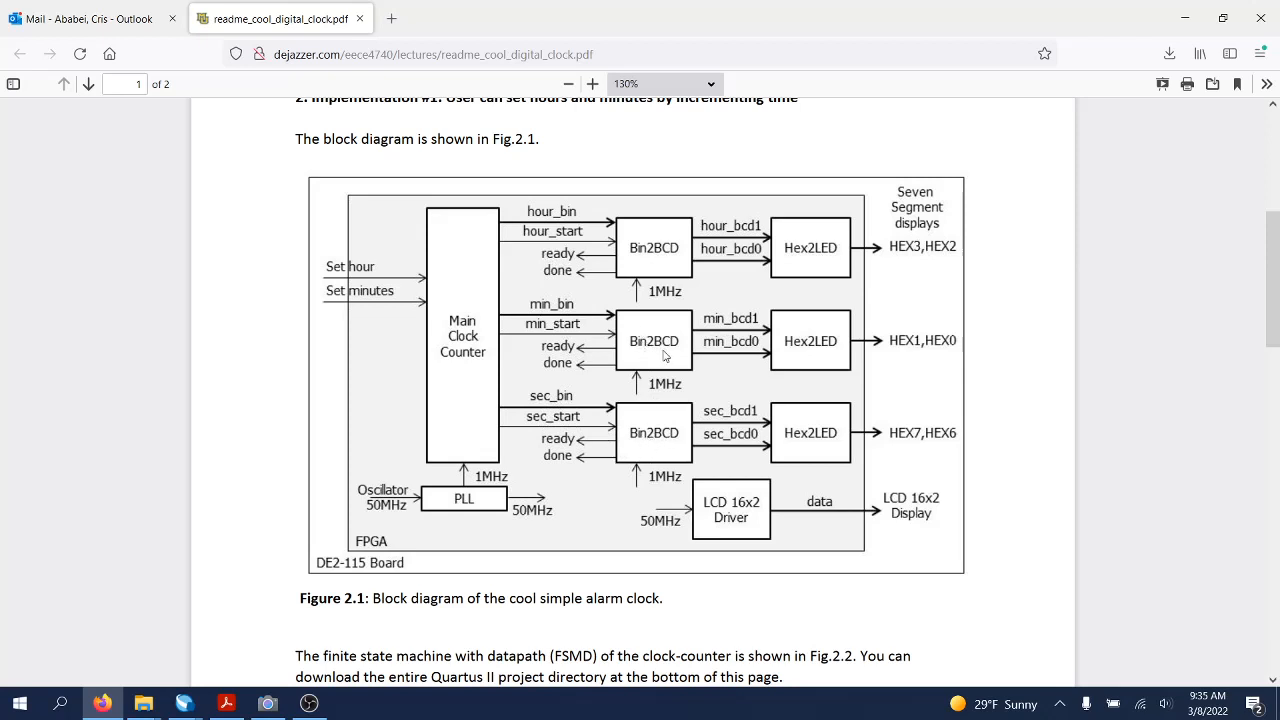
pyautogui.moveTo(752, 432)
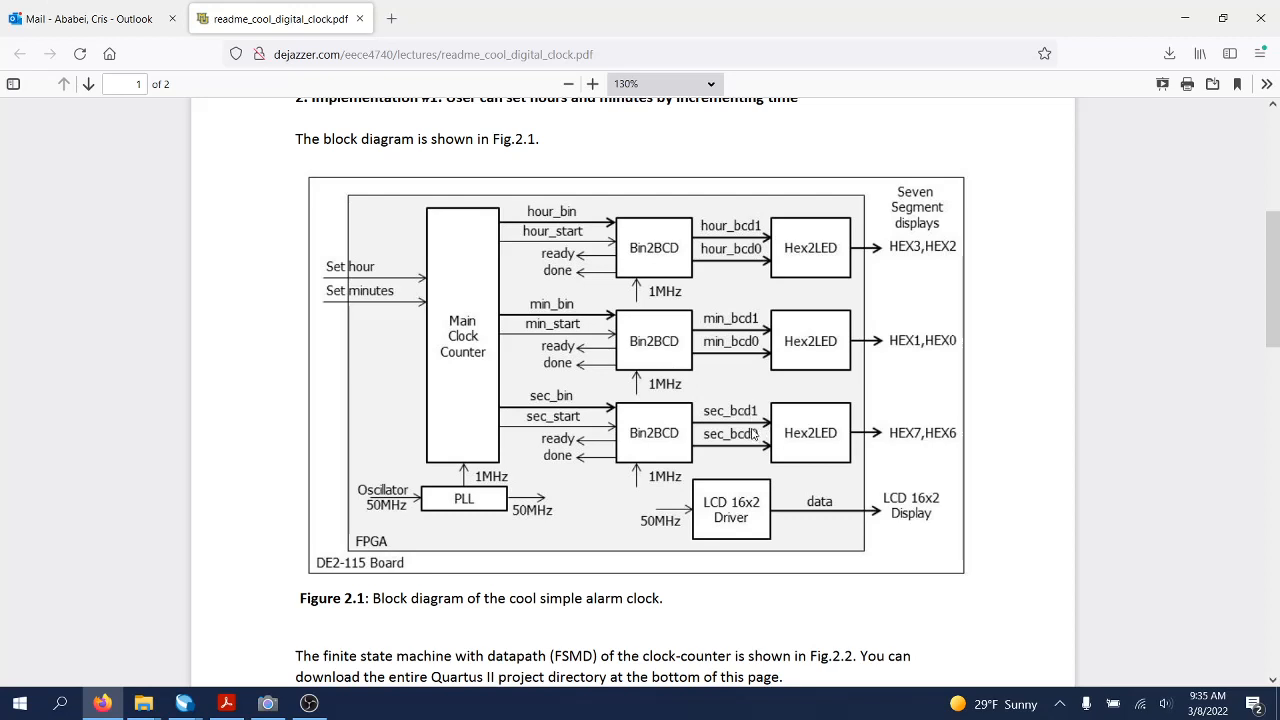
pyautogui.moveTo(818, 444)
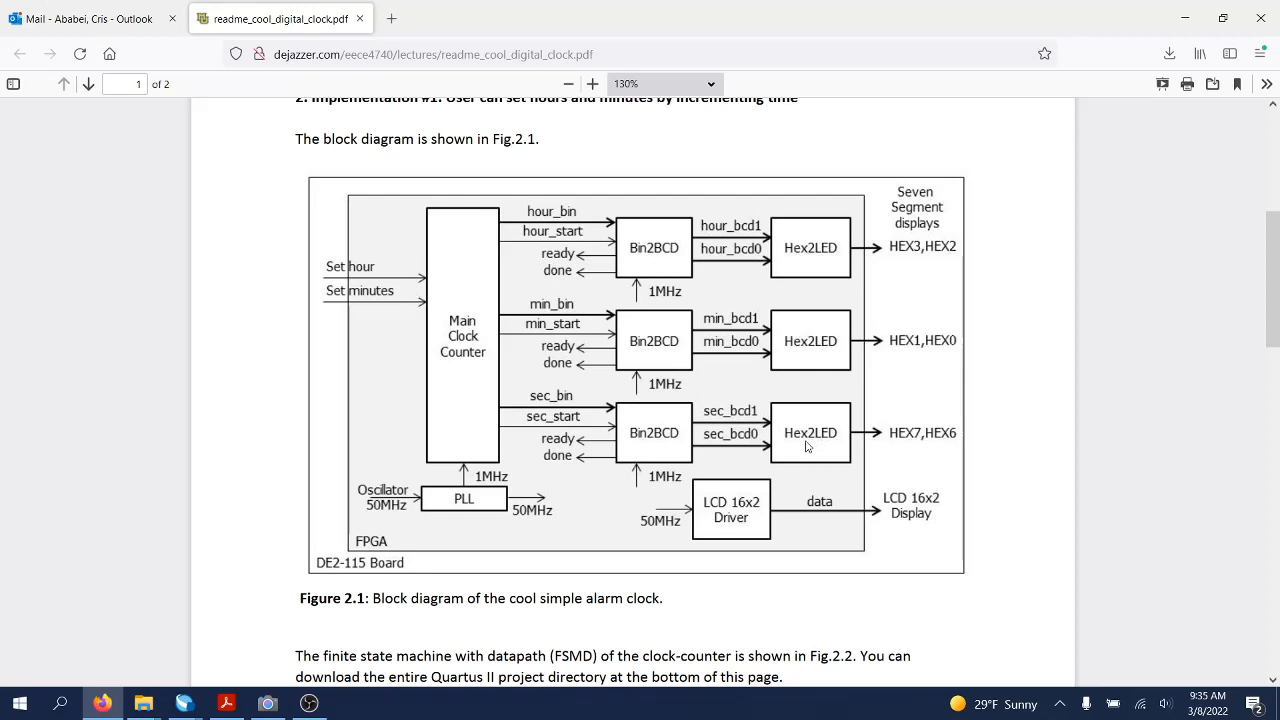
pyautogui.moveTo(828, 444)
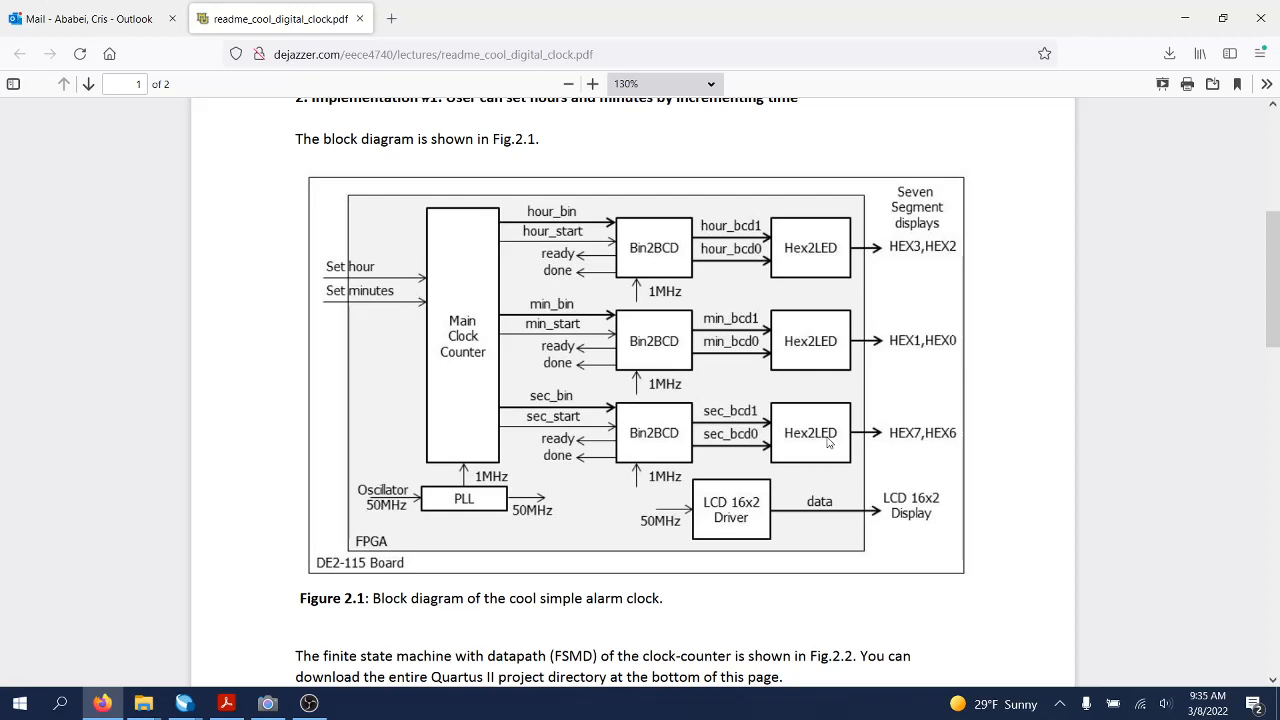
pyautogui.moveTo(900, 356)
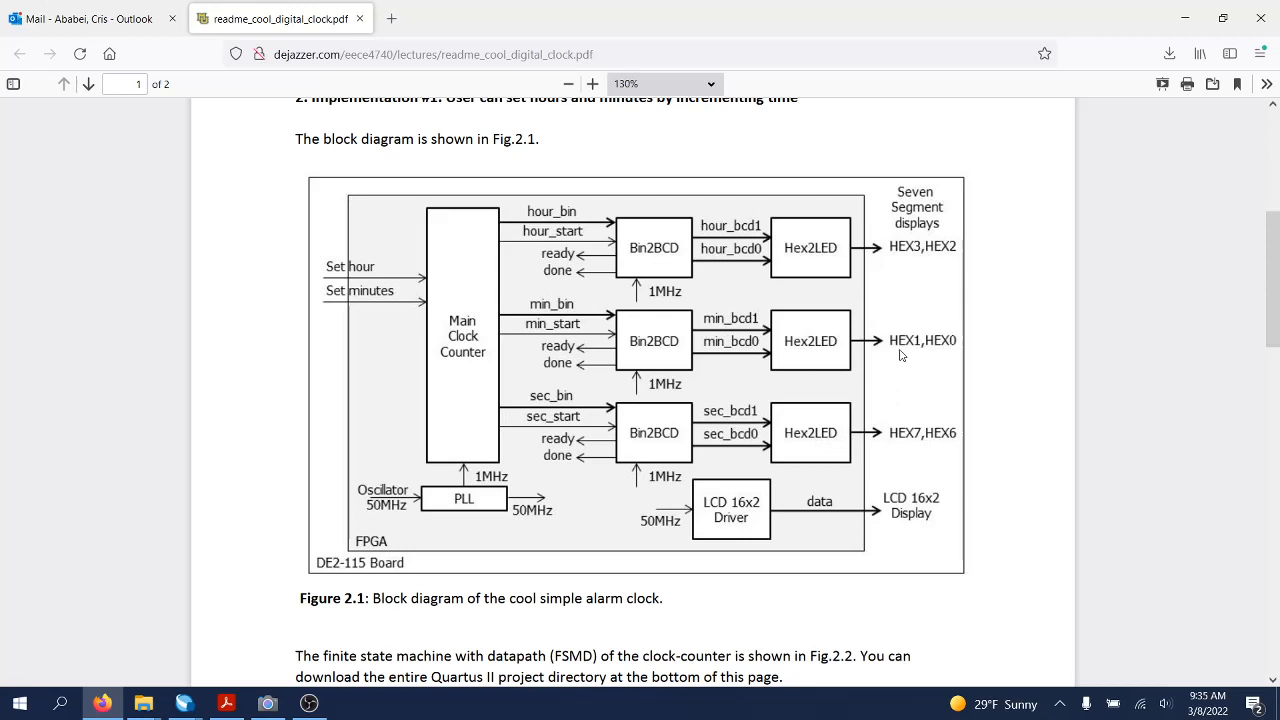
pyautogui.moveTo(920, 324)
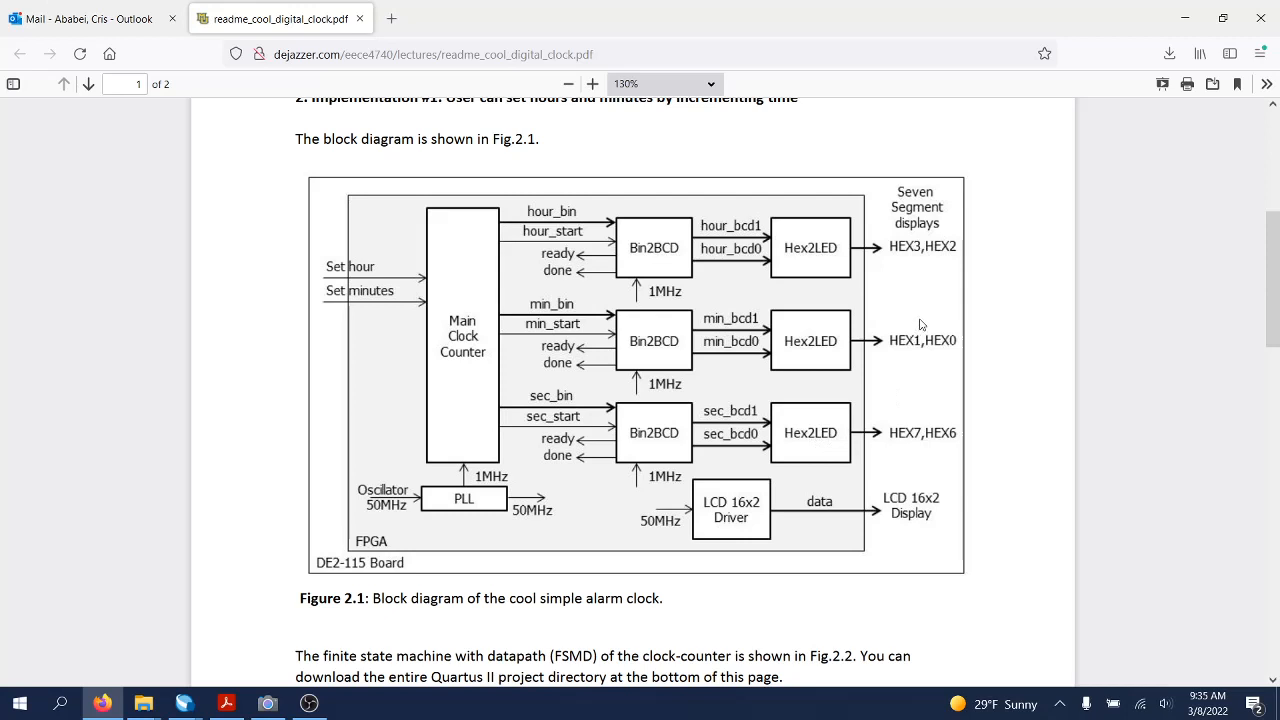
pyautogui.moveTo(344, 584)
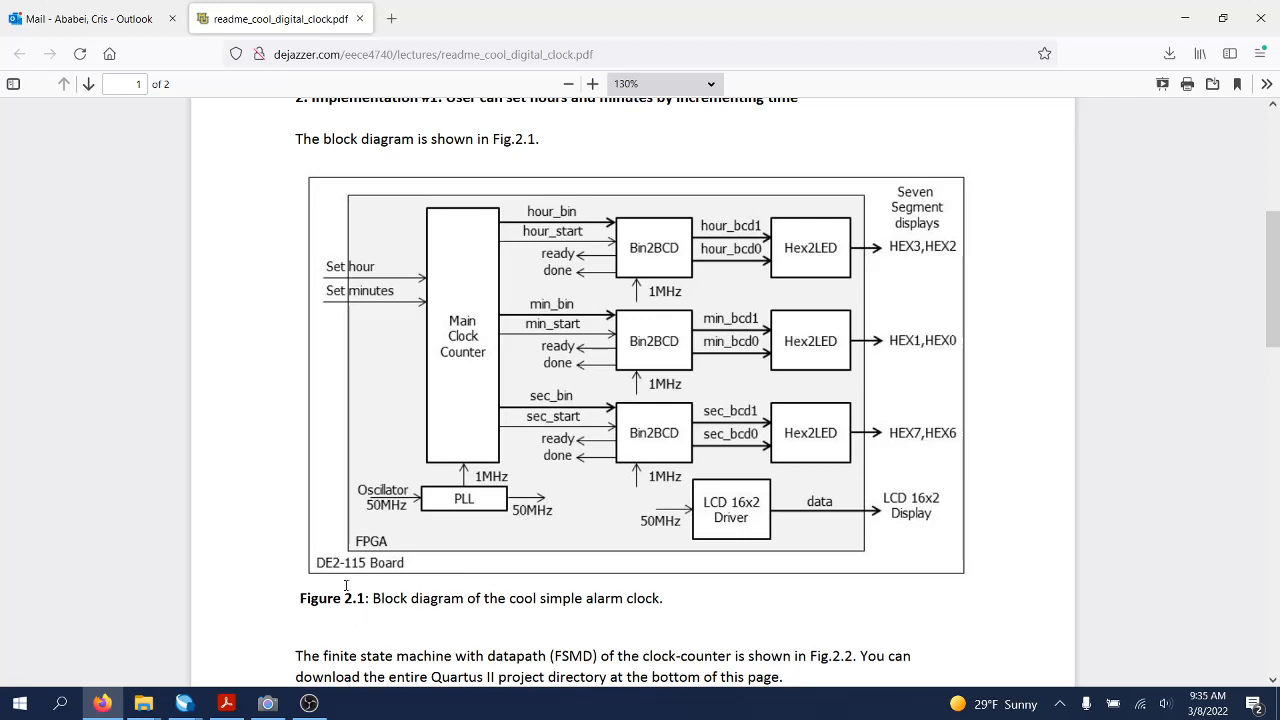
pyautogui.moveTo(338, 564)
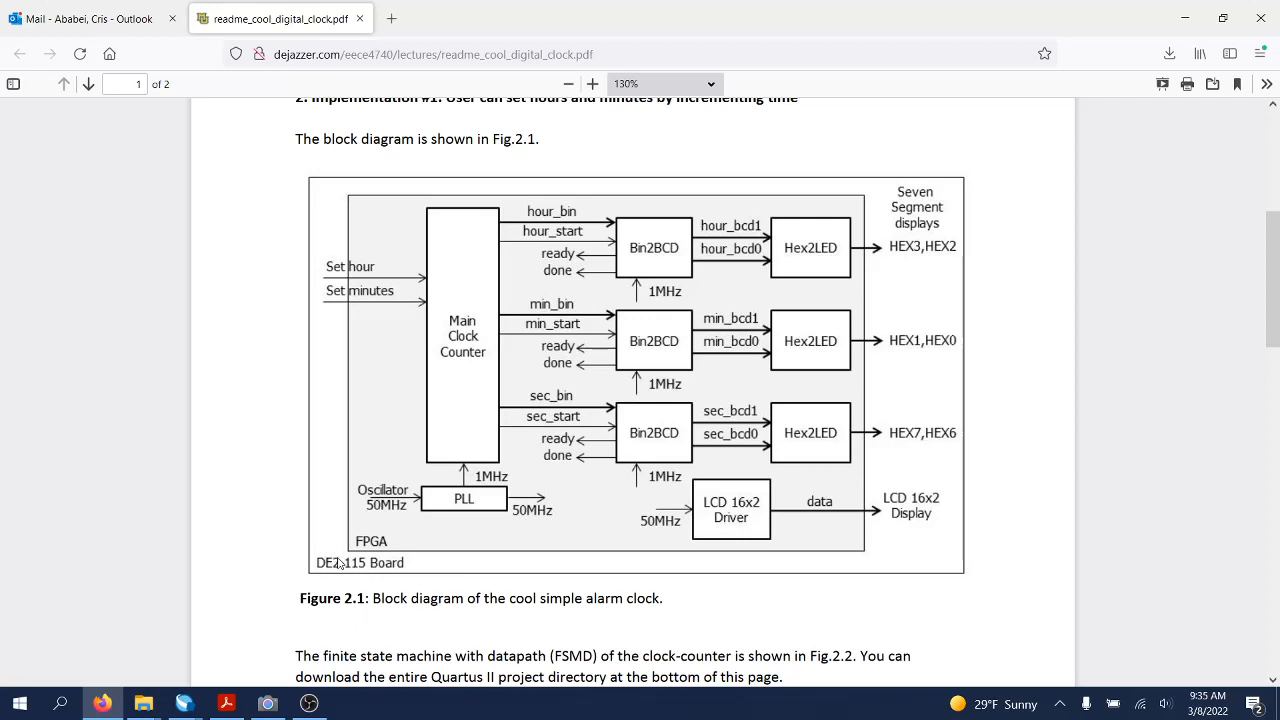
pyautogui.moveTo(512, 370)
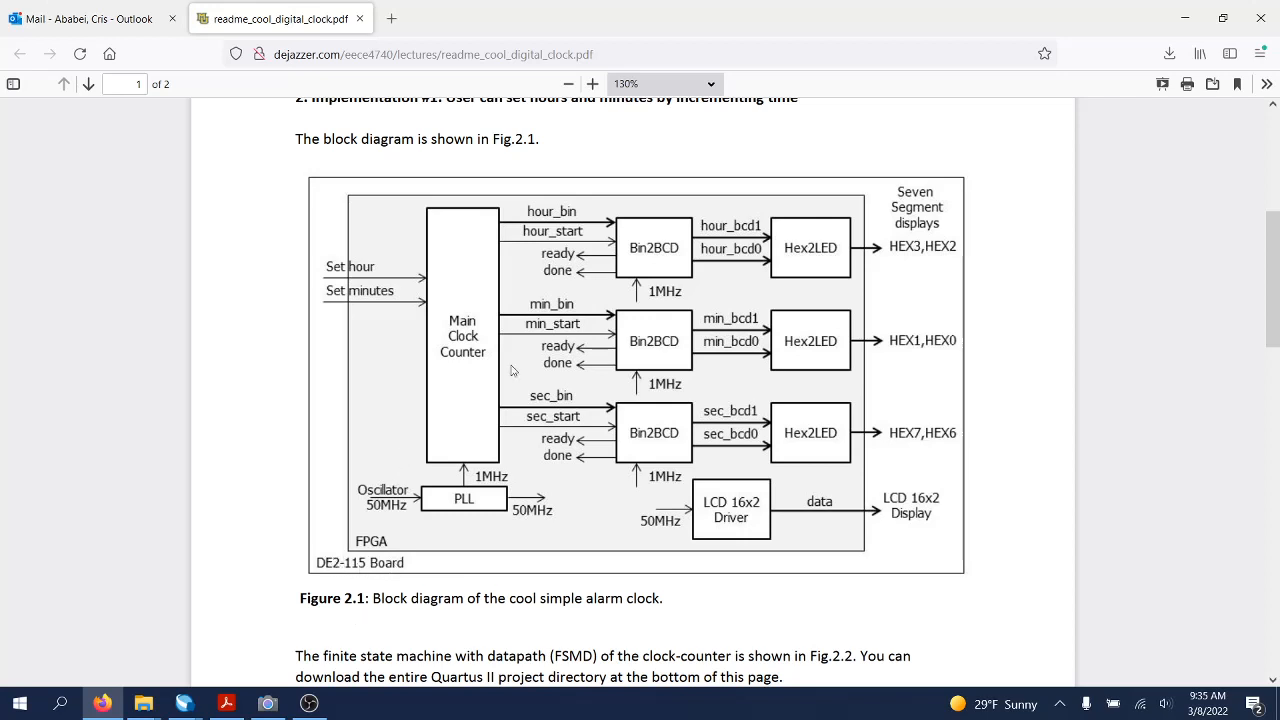
pyautogui.moveTo(650, 332)
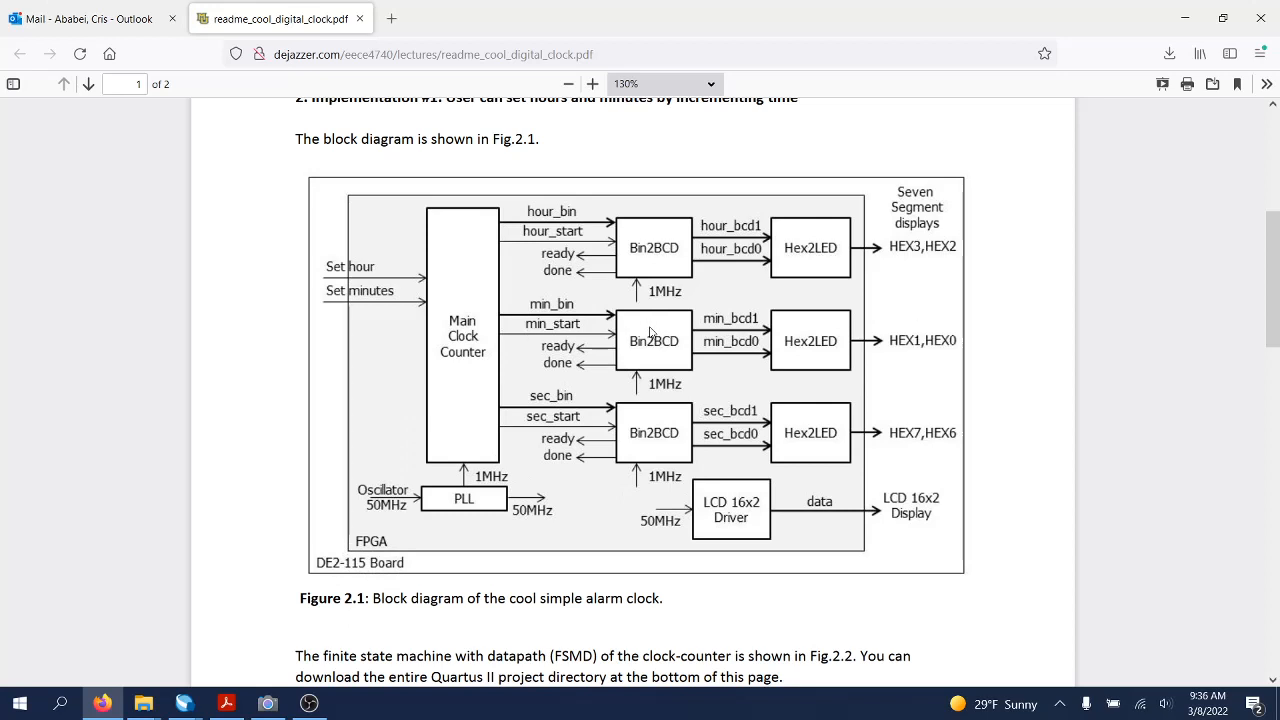
pyautogui.moveTo(772, 442)
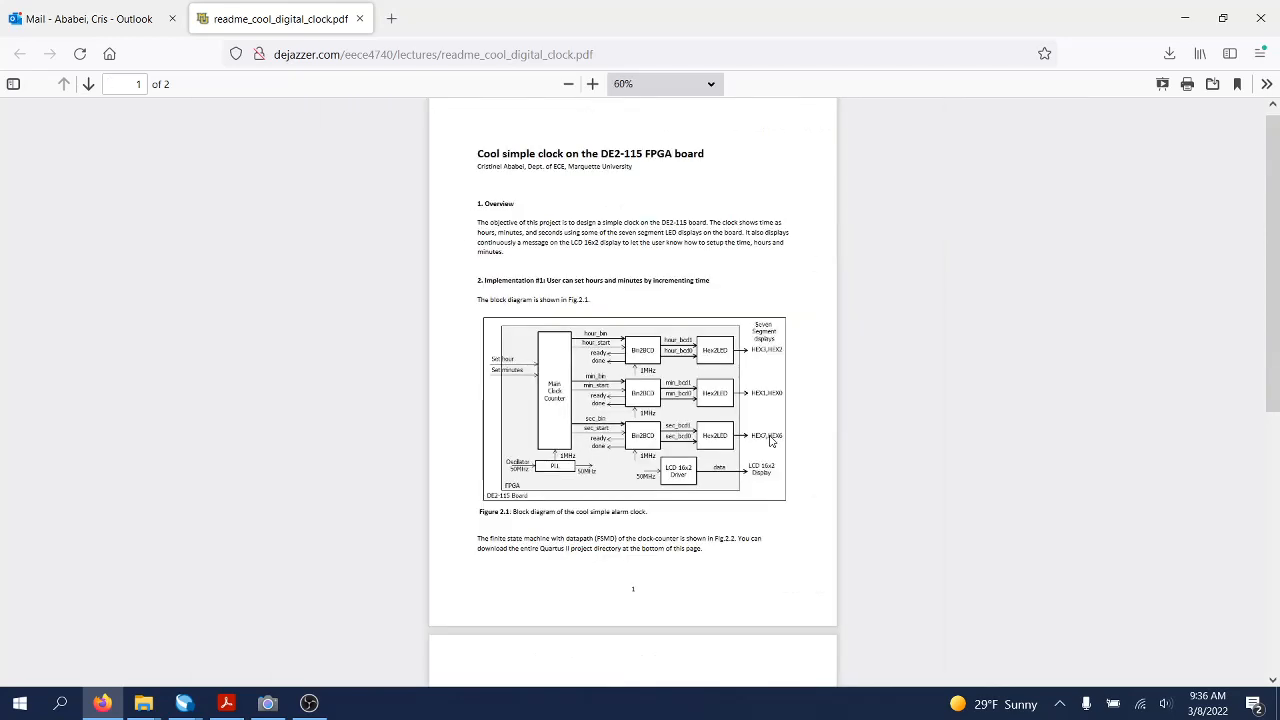
# Enlarge Figure 2.2, the clock-counter FSMD, in Firefox
pyautogui.scroll(-3)
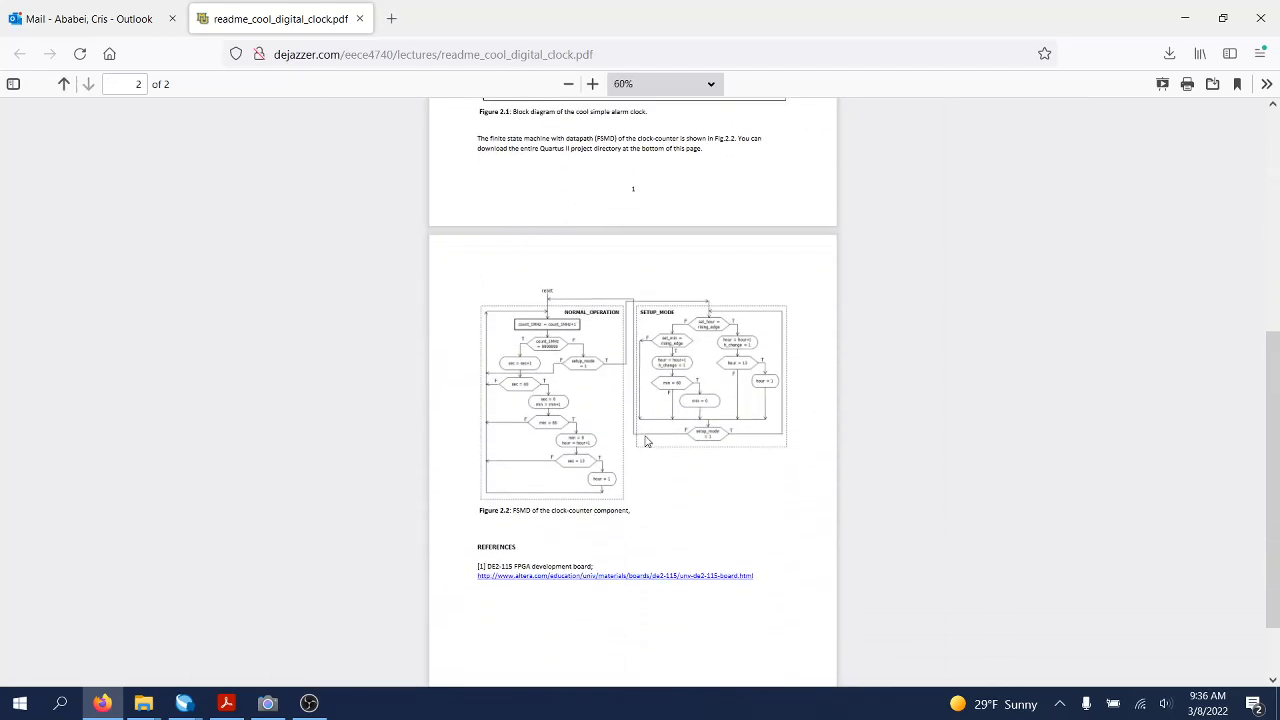
pyautogui.click(592, 84)
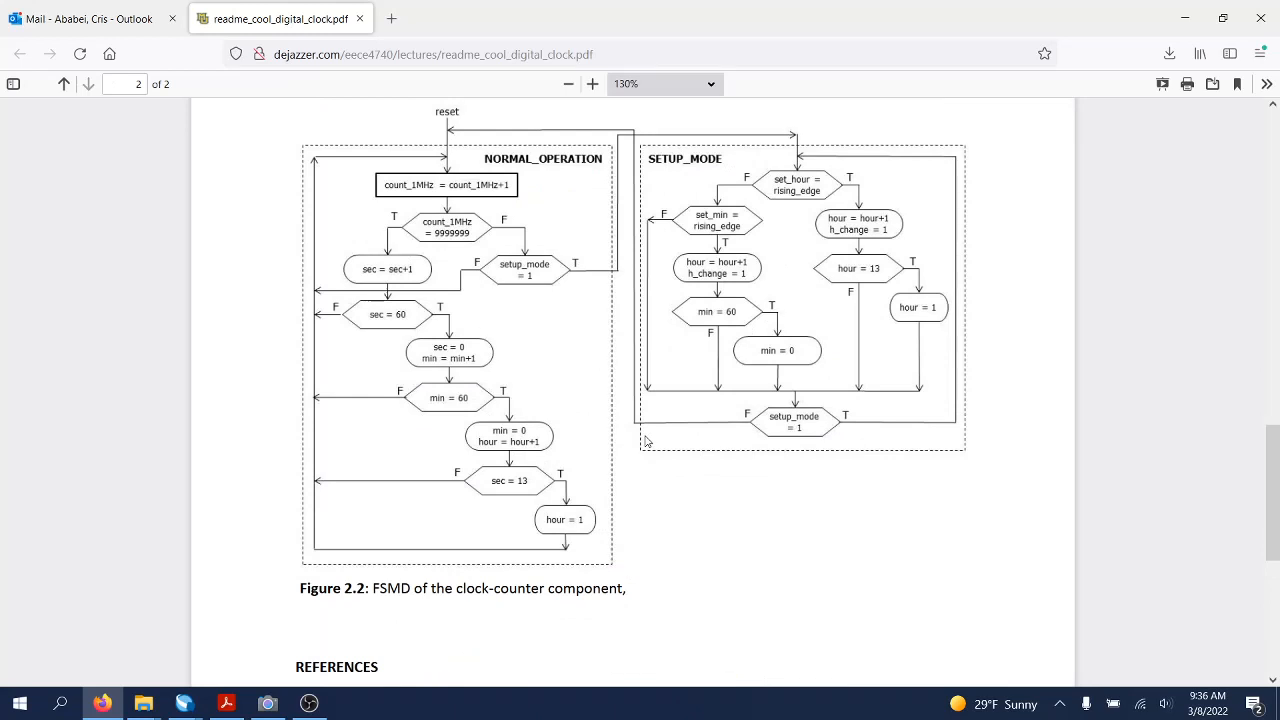
pyautogui.moveTo(624, 436)
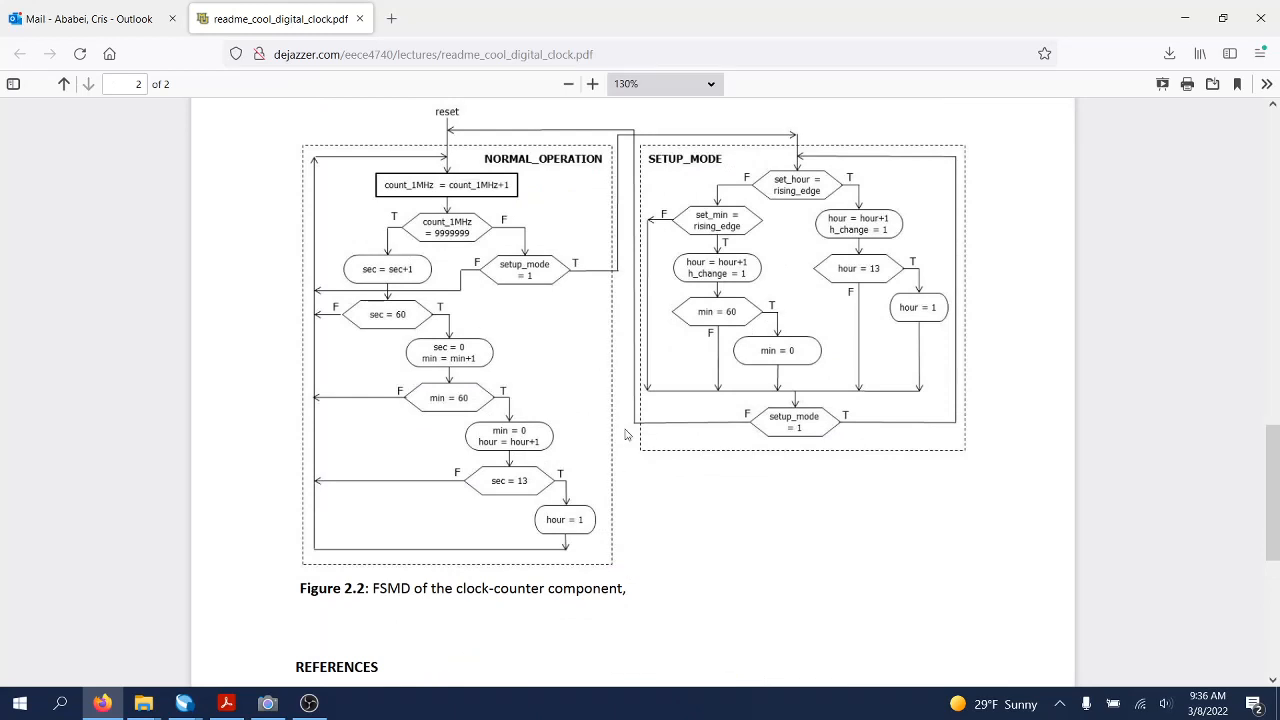
pyautogui.moveTo(572, 466)
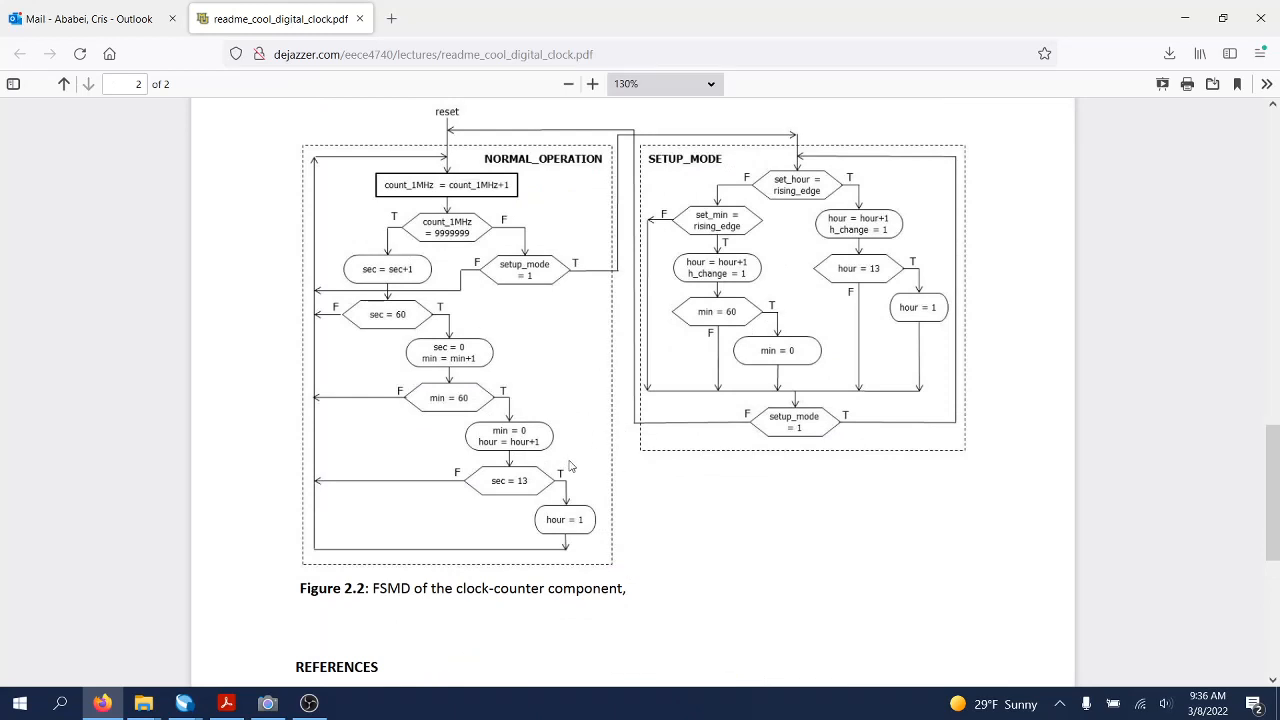
pyautogui.moveTo(548, 564)
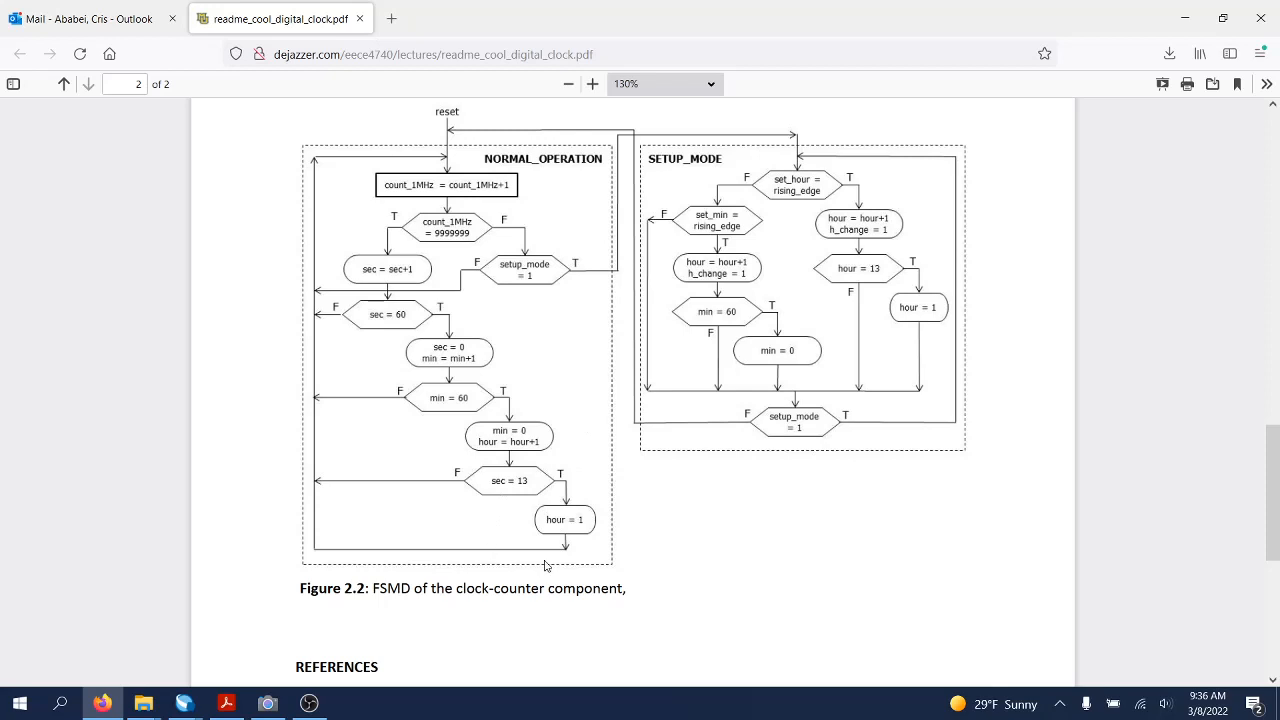
pyautogui.moveTo(464, 422)
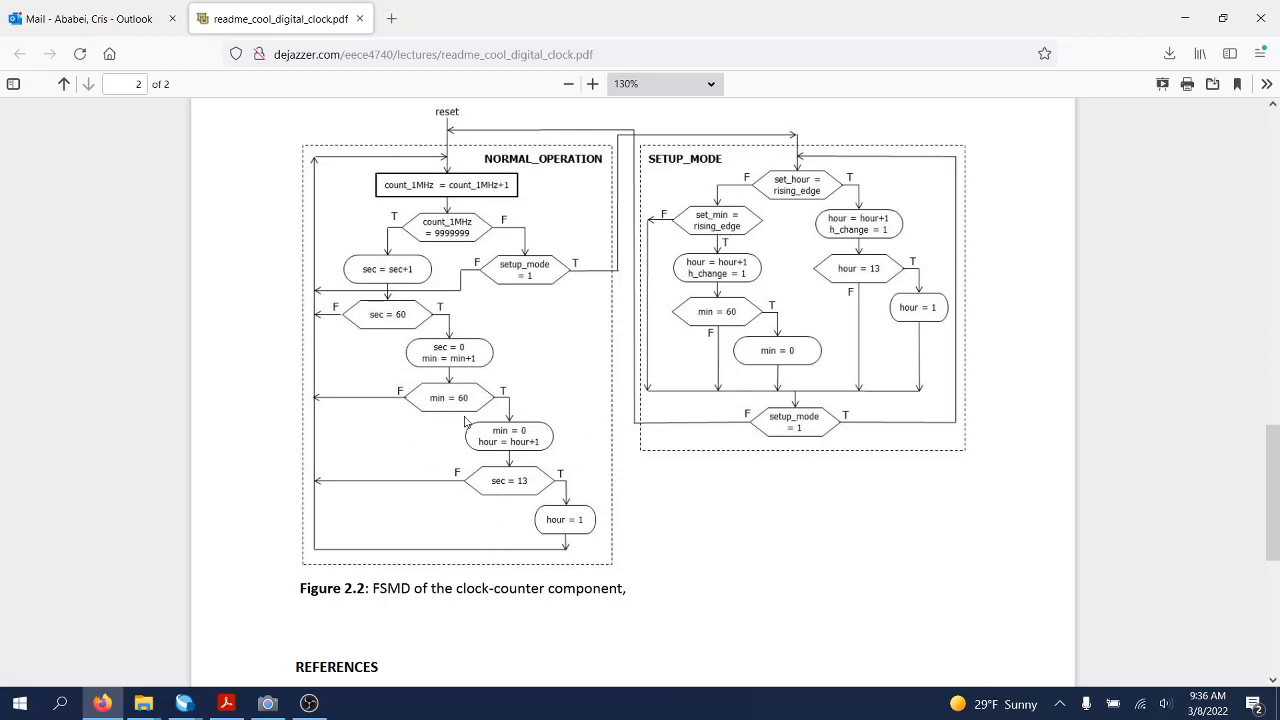
pyautogui.moveTo(456, 400)
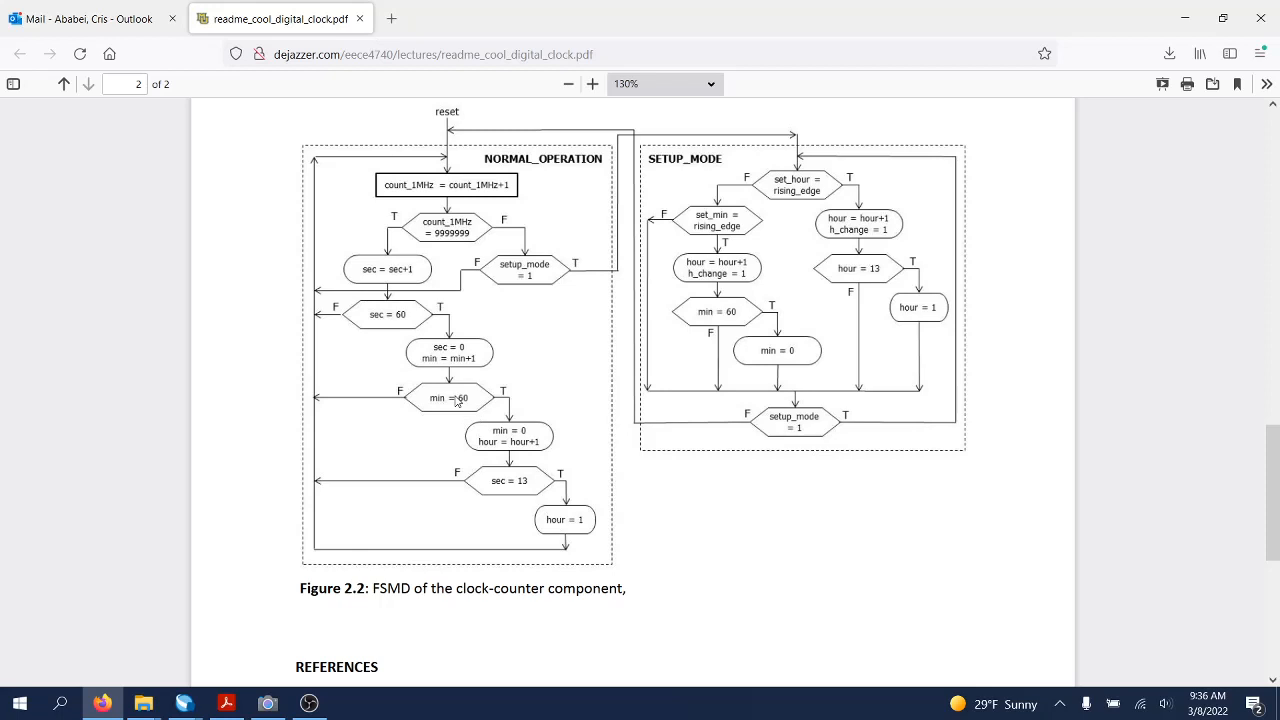
pyautogui.moveTo(536, 478)
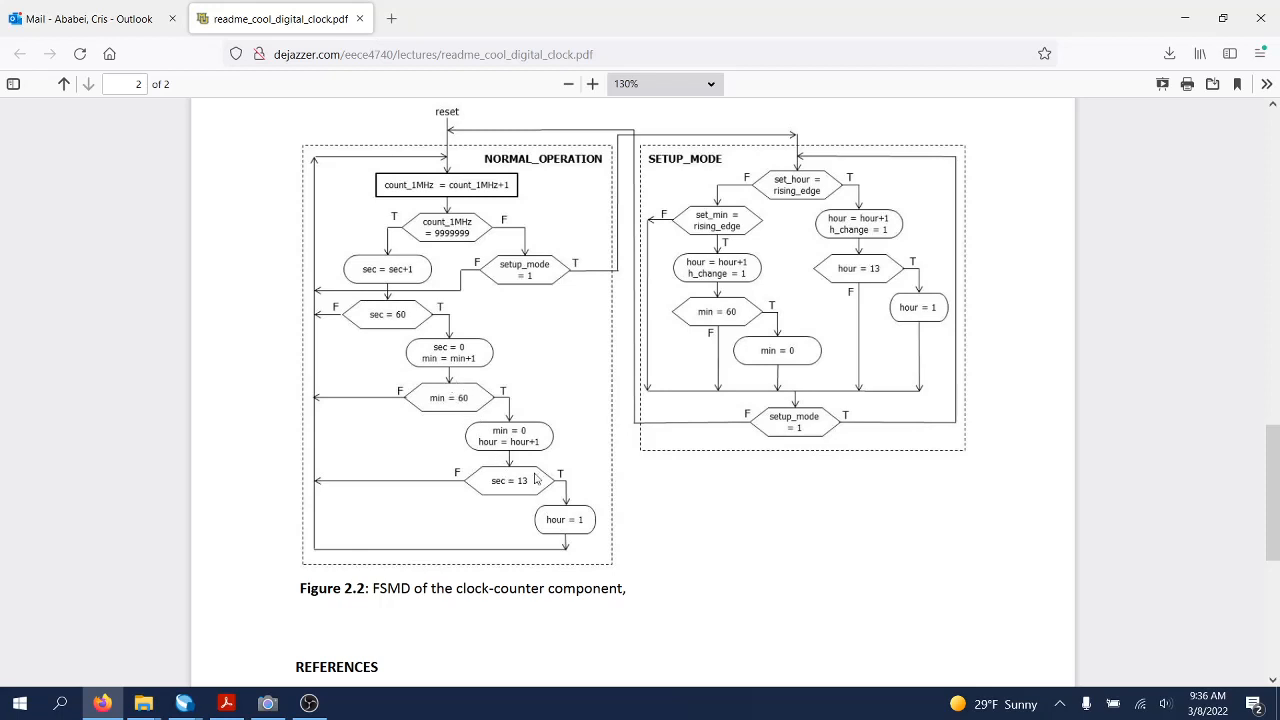
pyautogui.moveTo(504, 418)
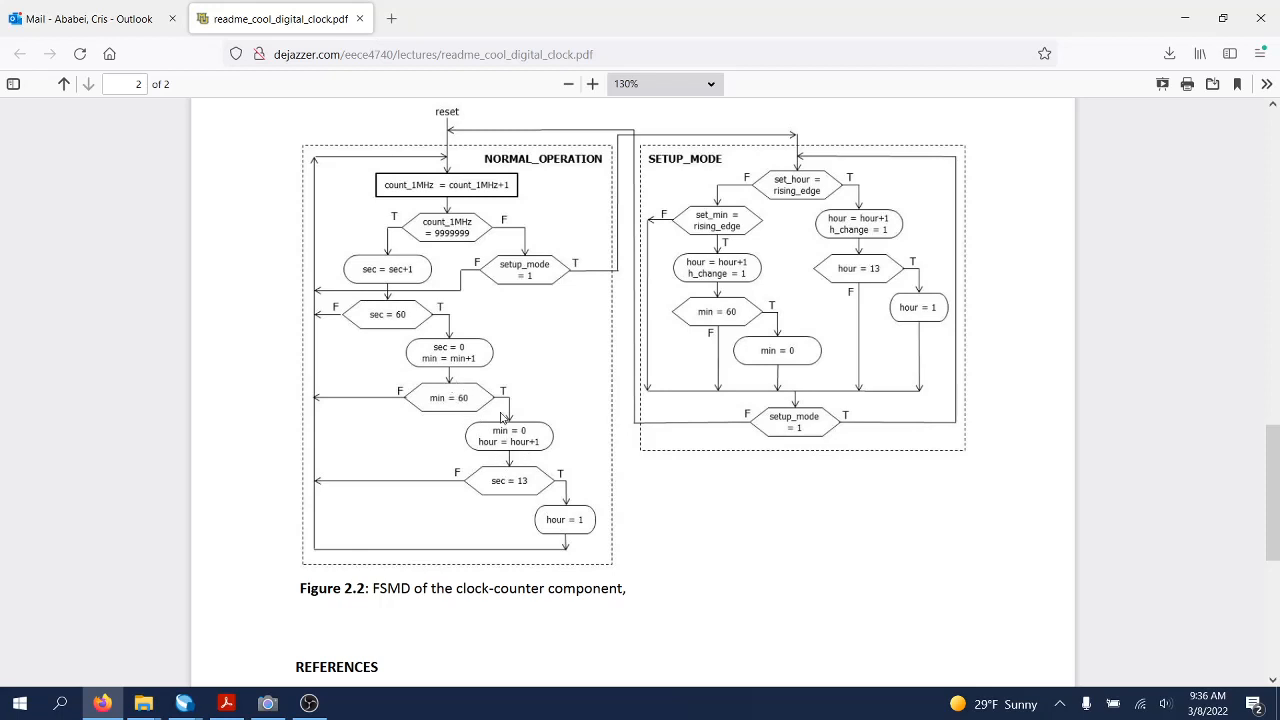
pyautogui.moveTo(500, 410)
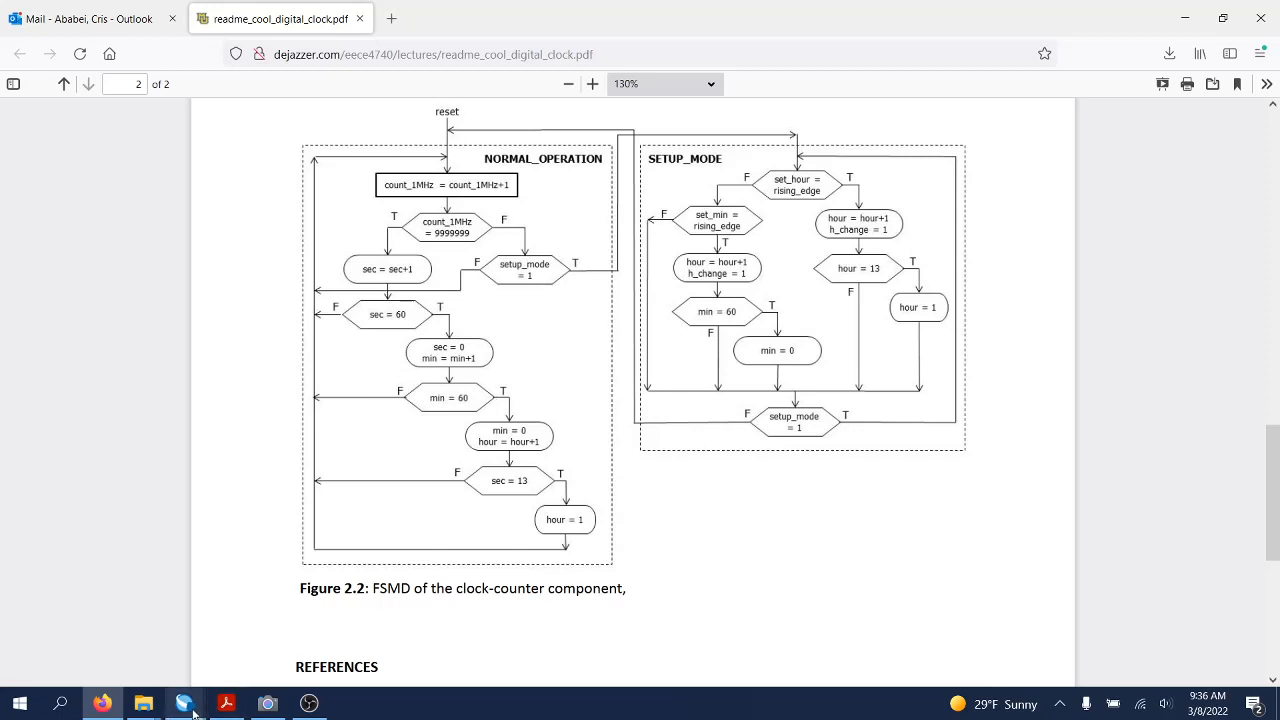
# Review the book's bin2bcd listing in Acrobat, then bring the Quartus project forward
pyautogui.click(226, 704)
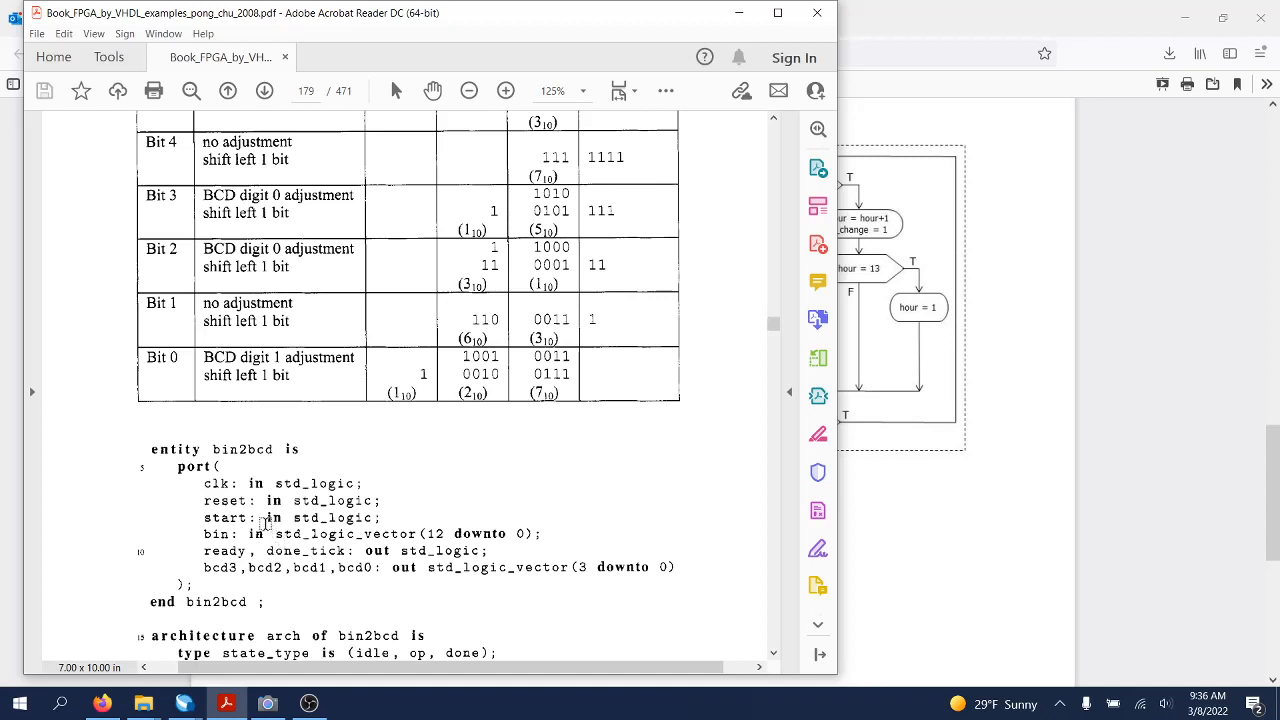
pyautogui.moveTo(232, 458)
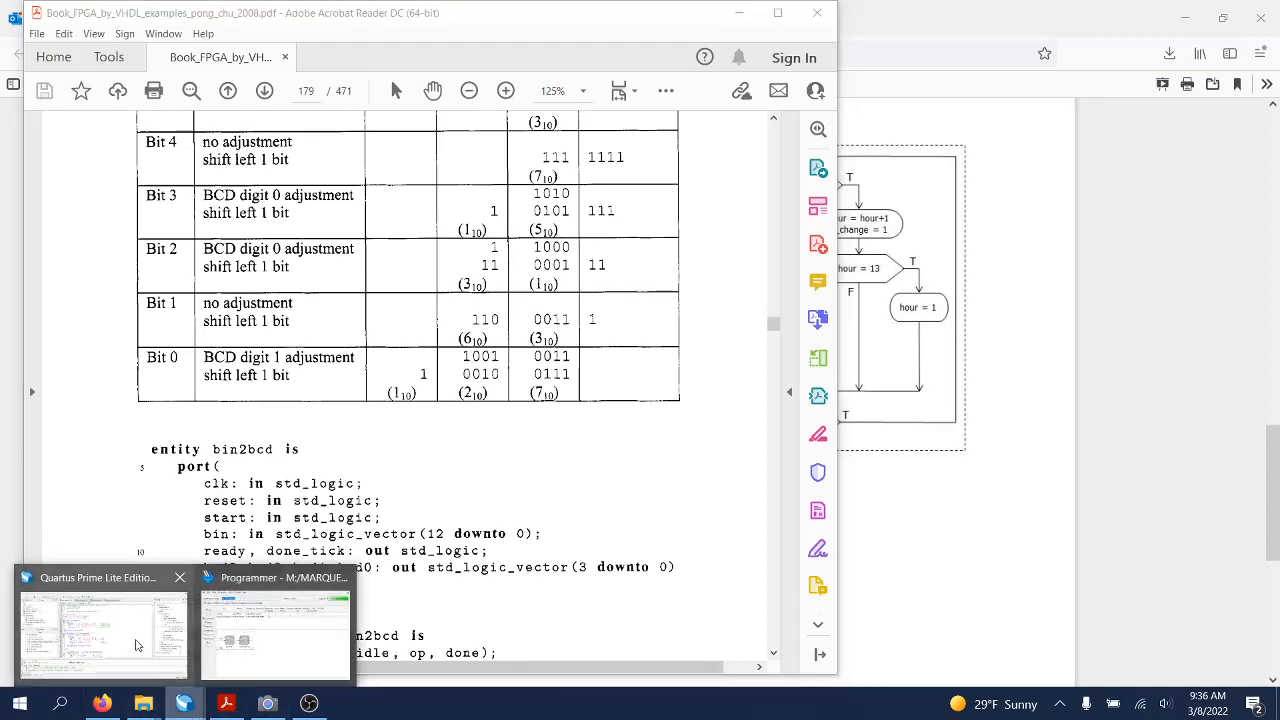
pyautogui.click(104, 630)
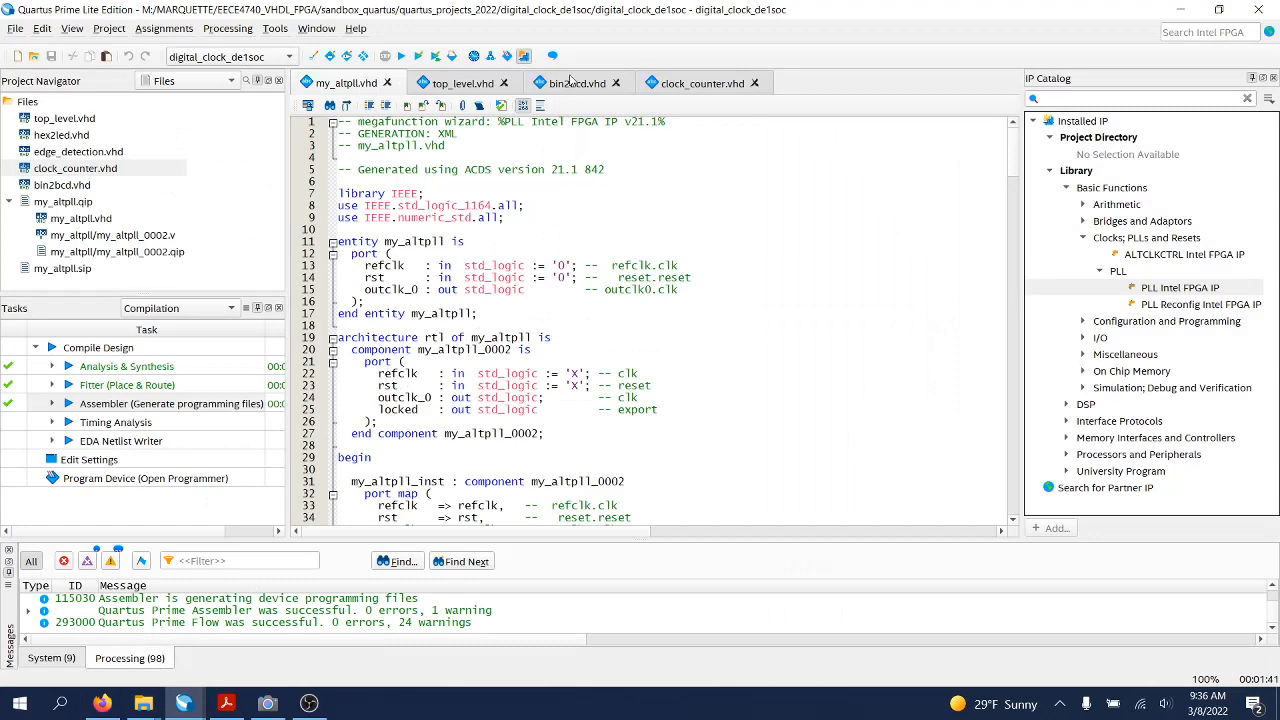
# Review the bin2bcd.vhd ports, then switch to top_level.vhd with the seconds converter instance
pyautogui.click(576, 82)
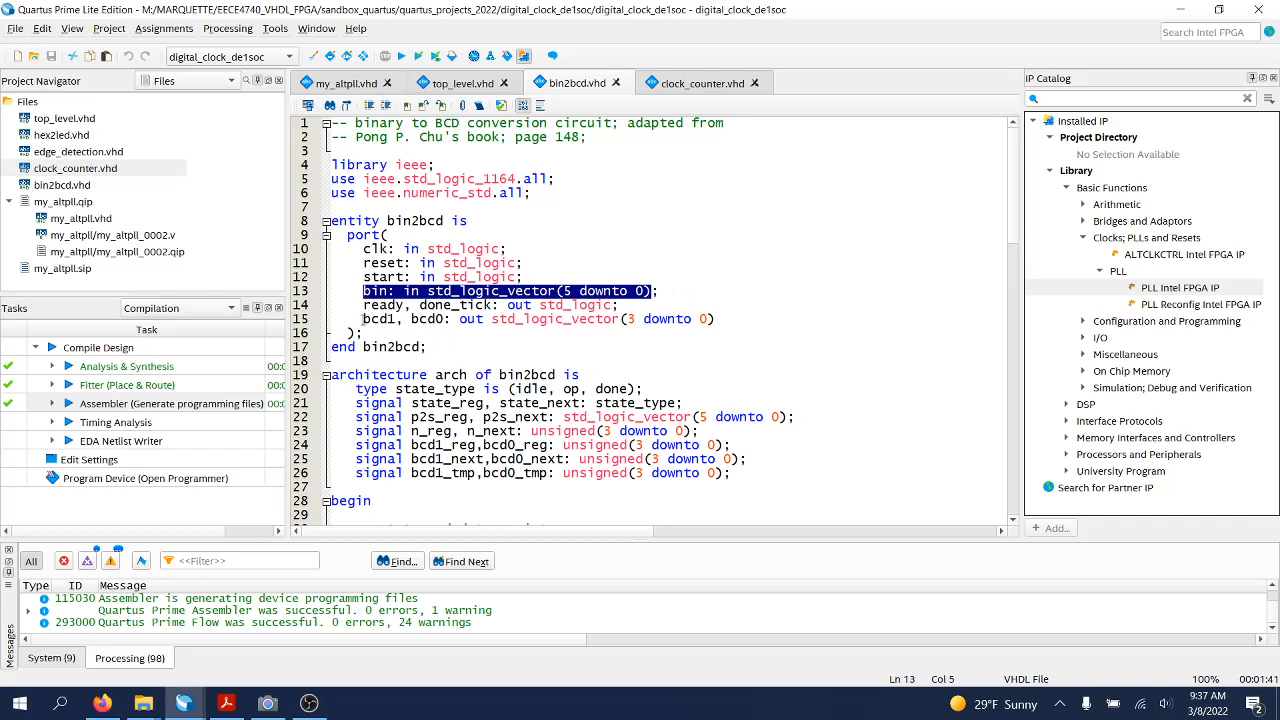
pyautogui.moveTo(368, 318)
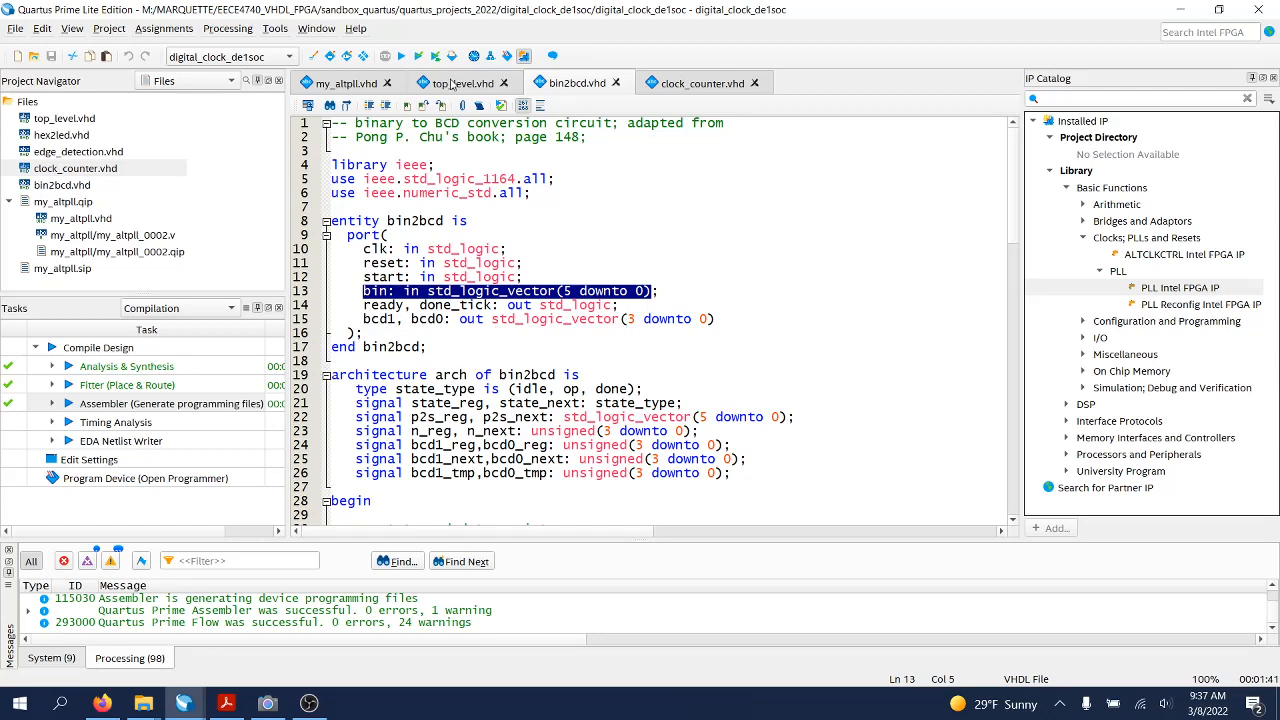
pyautogui.click(460, 82)
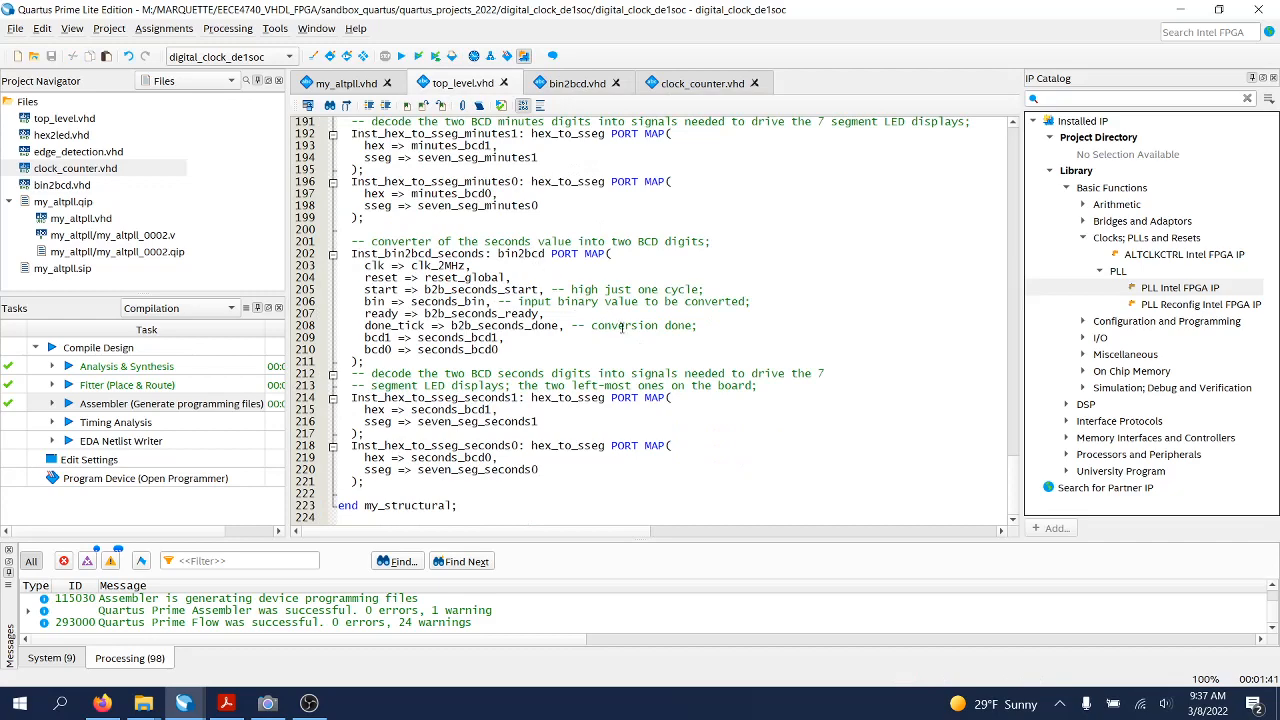
pyautogui.scroll(3)
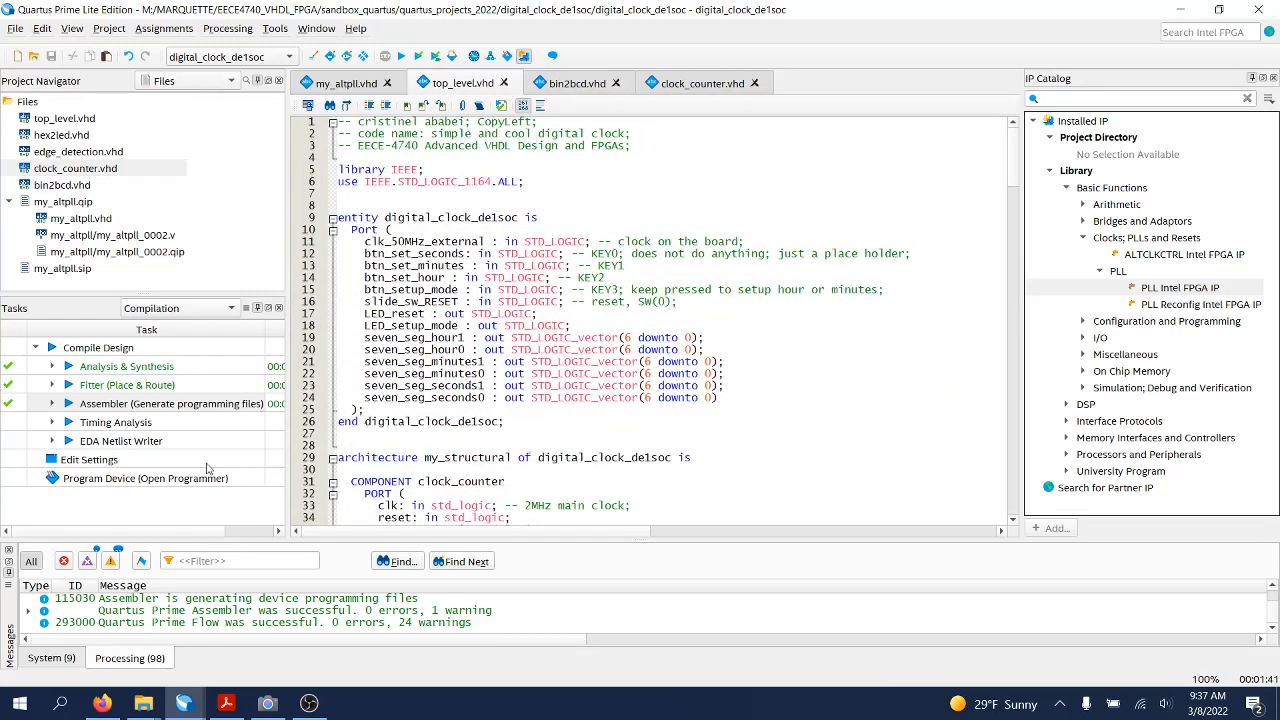
pyautogui.moveTo(334, 216); pyautogui.dragTo(508, 420)
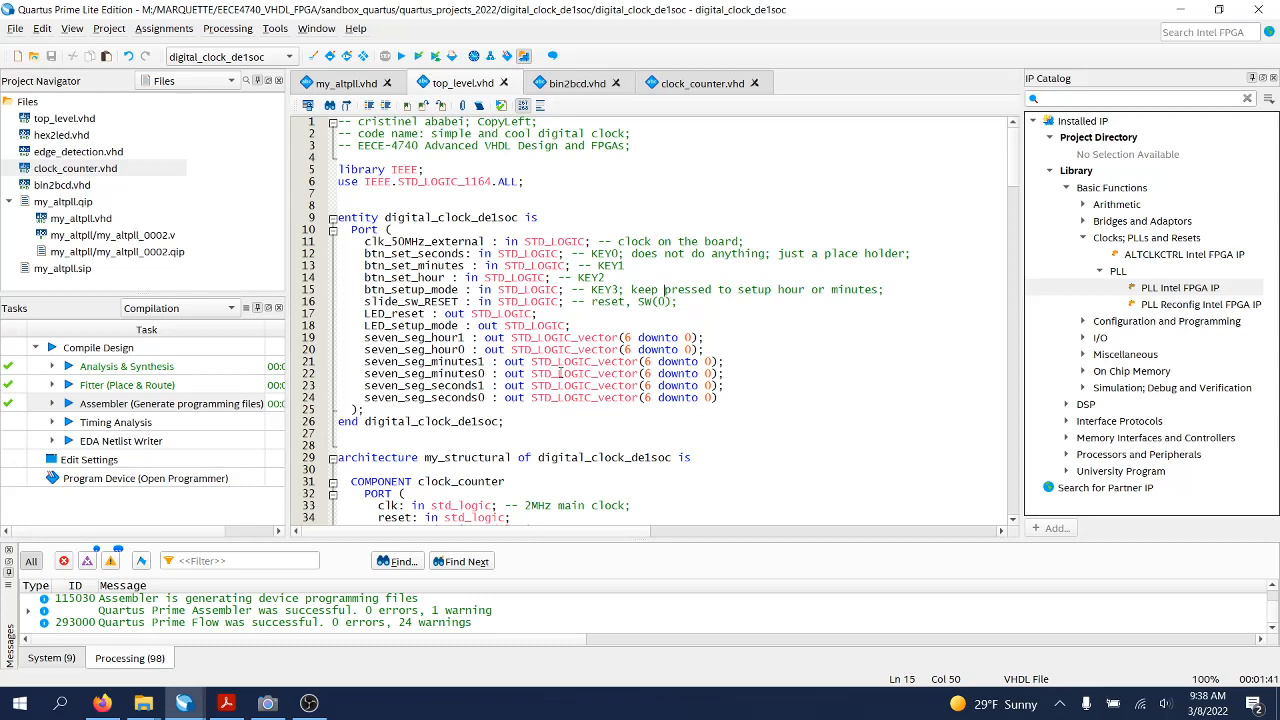
pyautogui.scroll(-3)
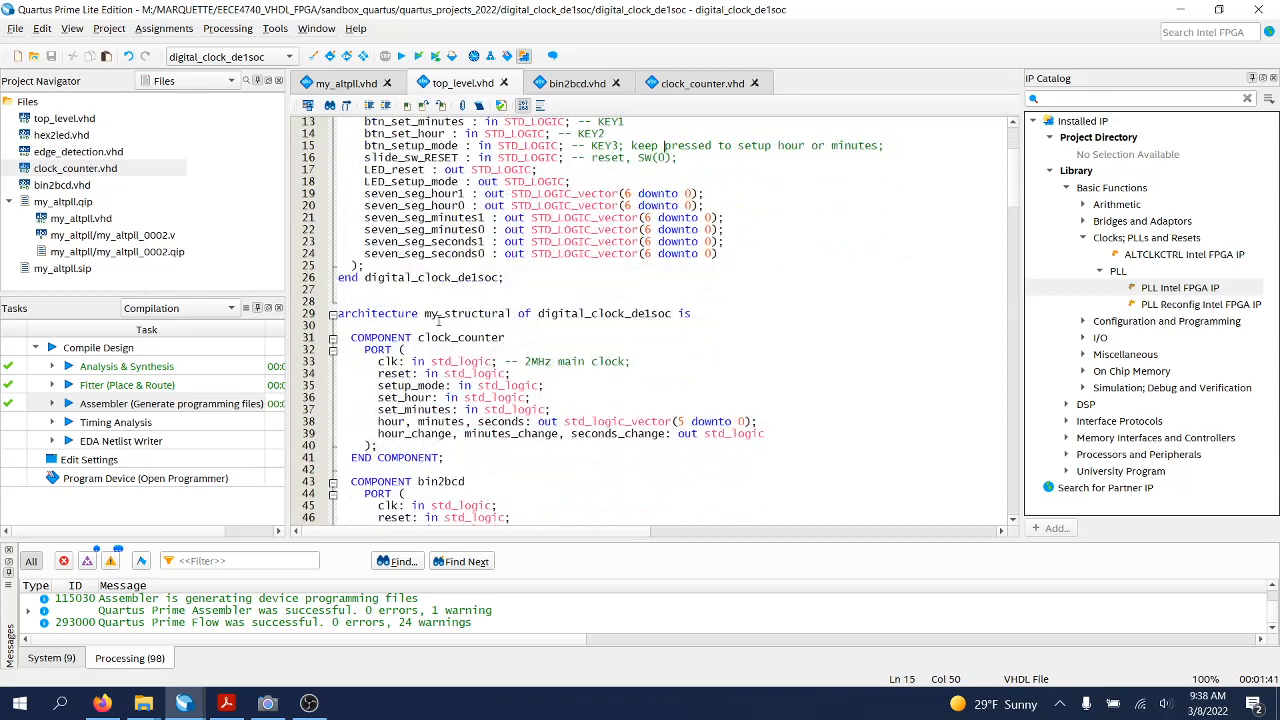
pyautogui.scroll(-3)
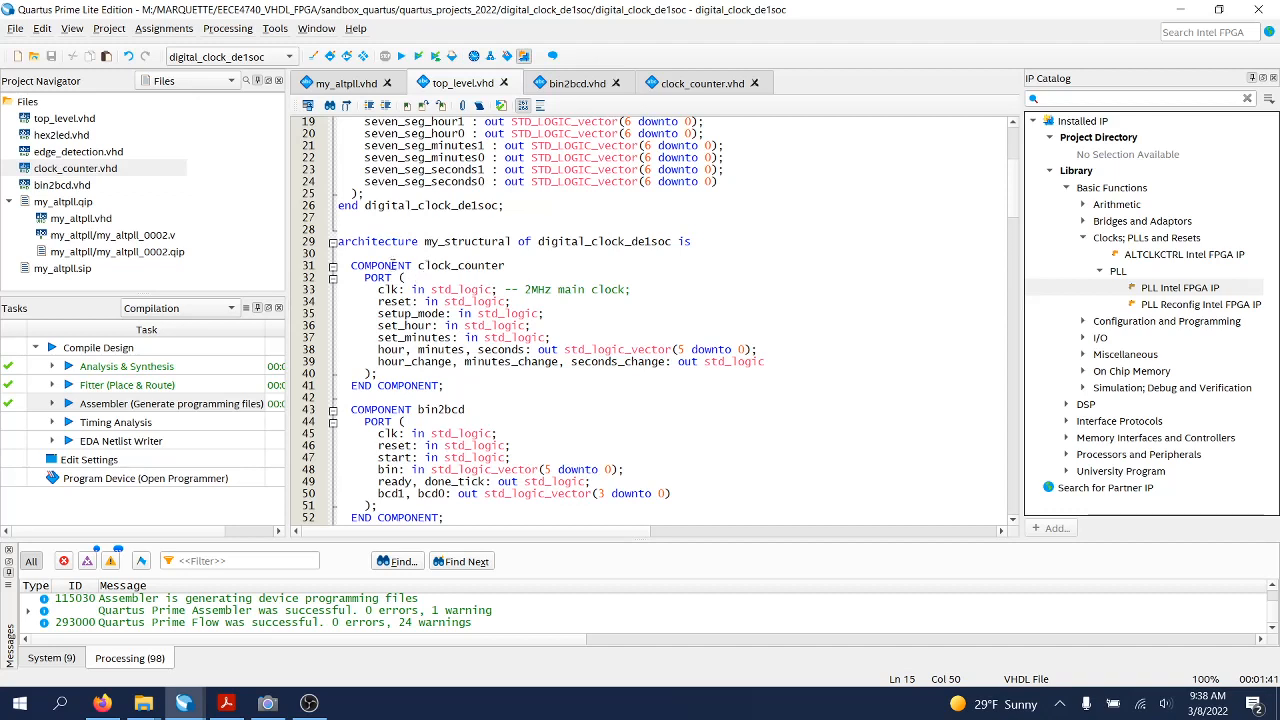
pyautogui.scroll(-3)
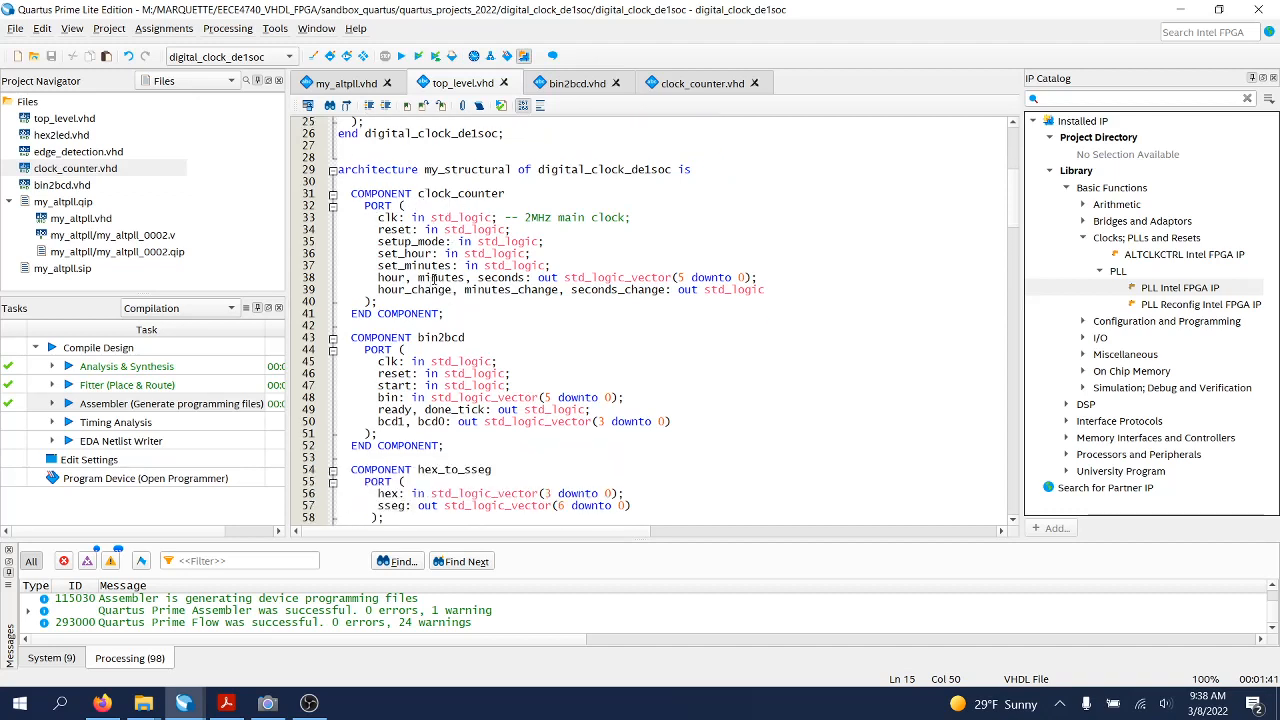
pyautogui.scroll(-3)
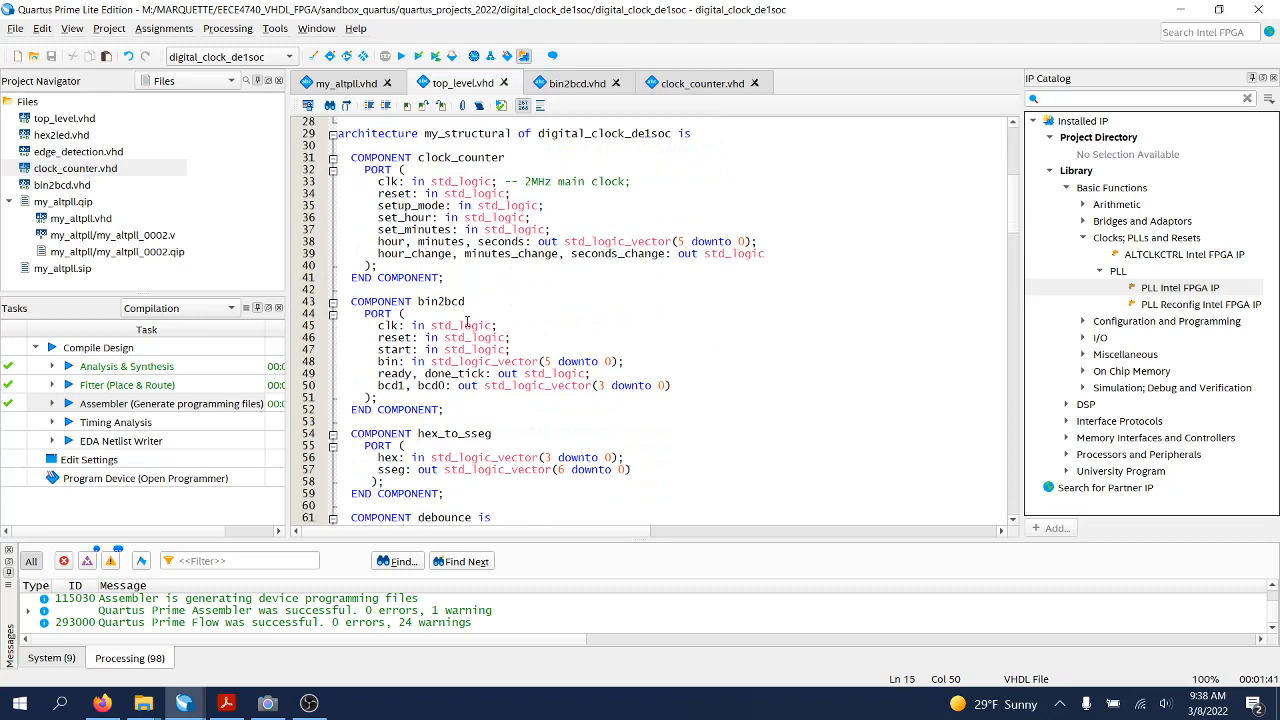
pyautogui.scroll(-3)
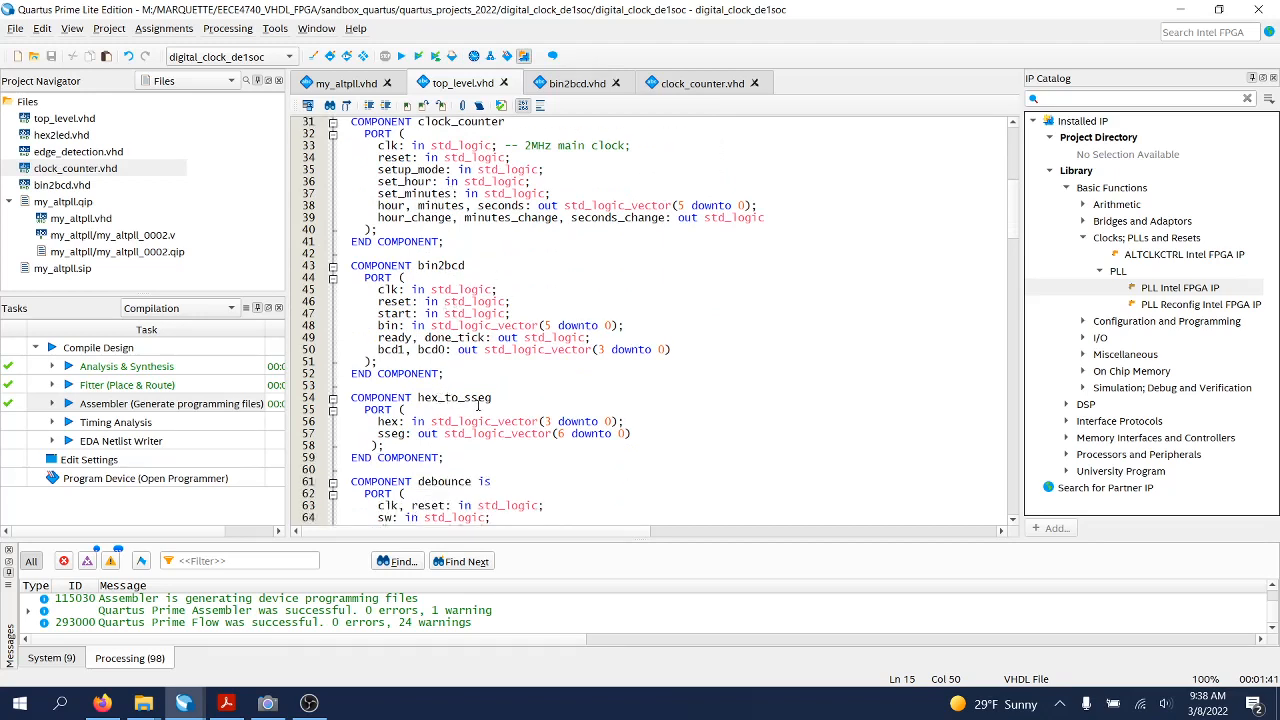
pyautogui.scroll(-3)
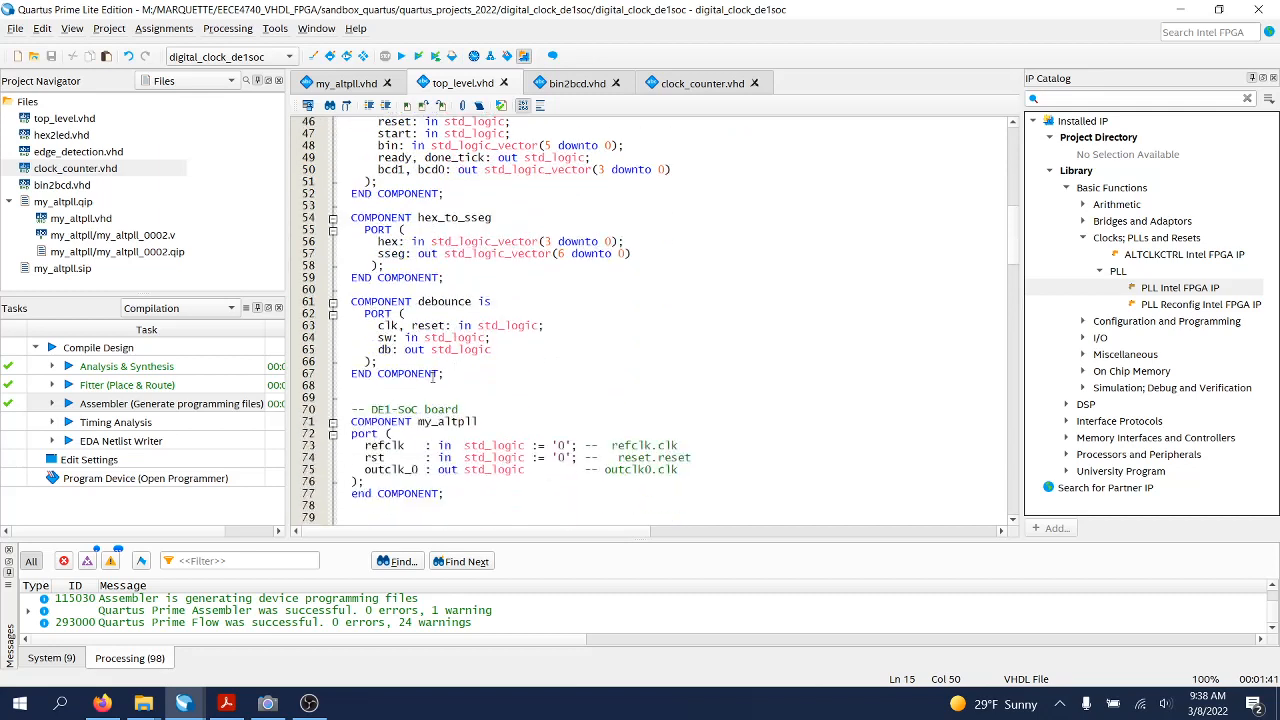
pyautogui.scroll(-3)
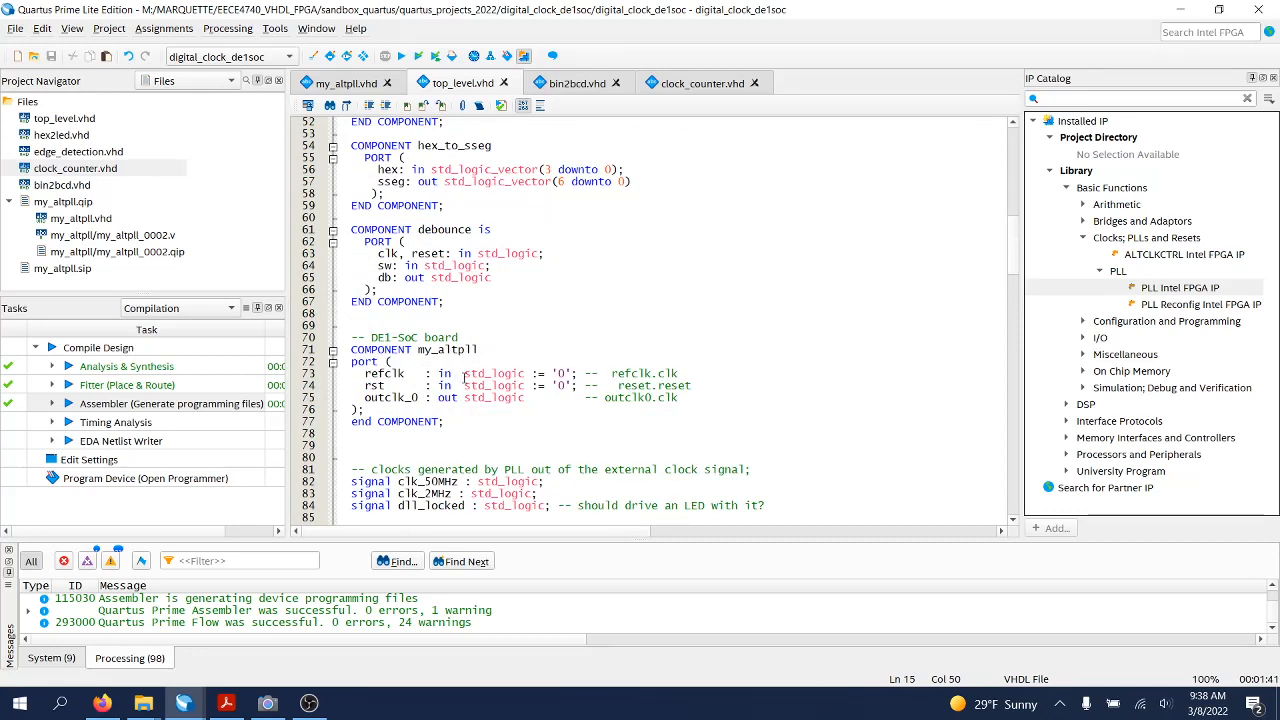
pyautogui.moveTo(462, 378)
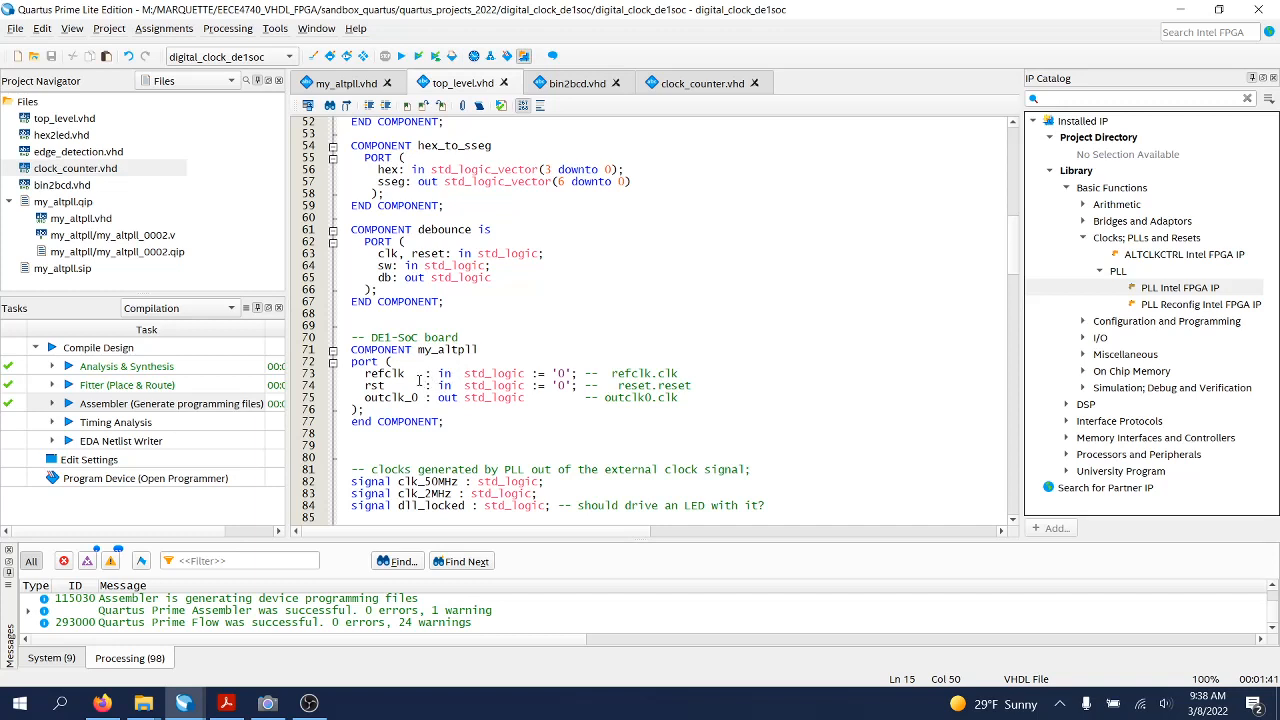
pyautogui.moveTo(420, 376)
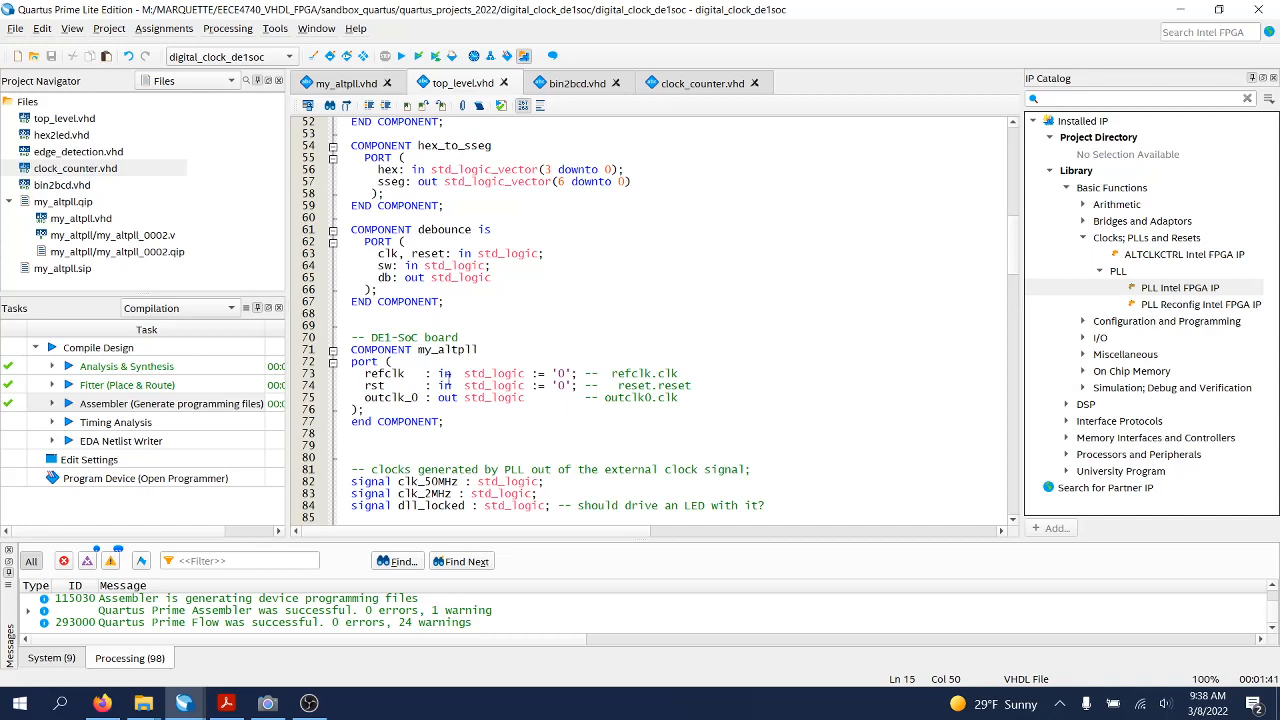
pyautogui.scroll(-3)
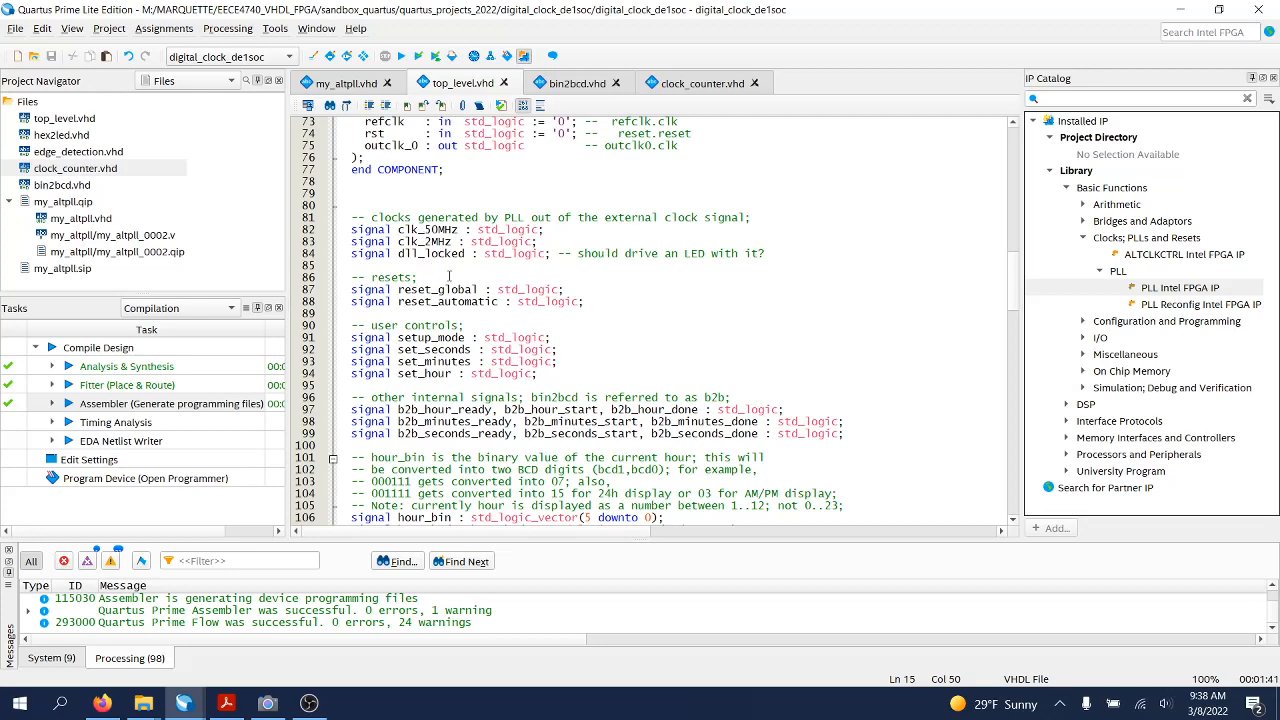
pyautogui.moveTo(520, 296)
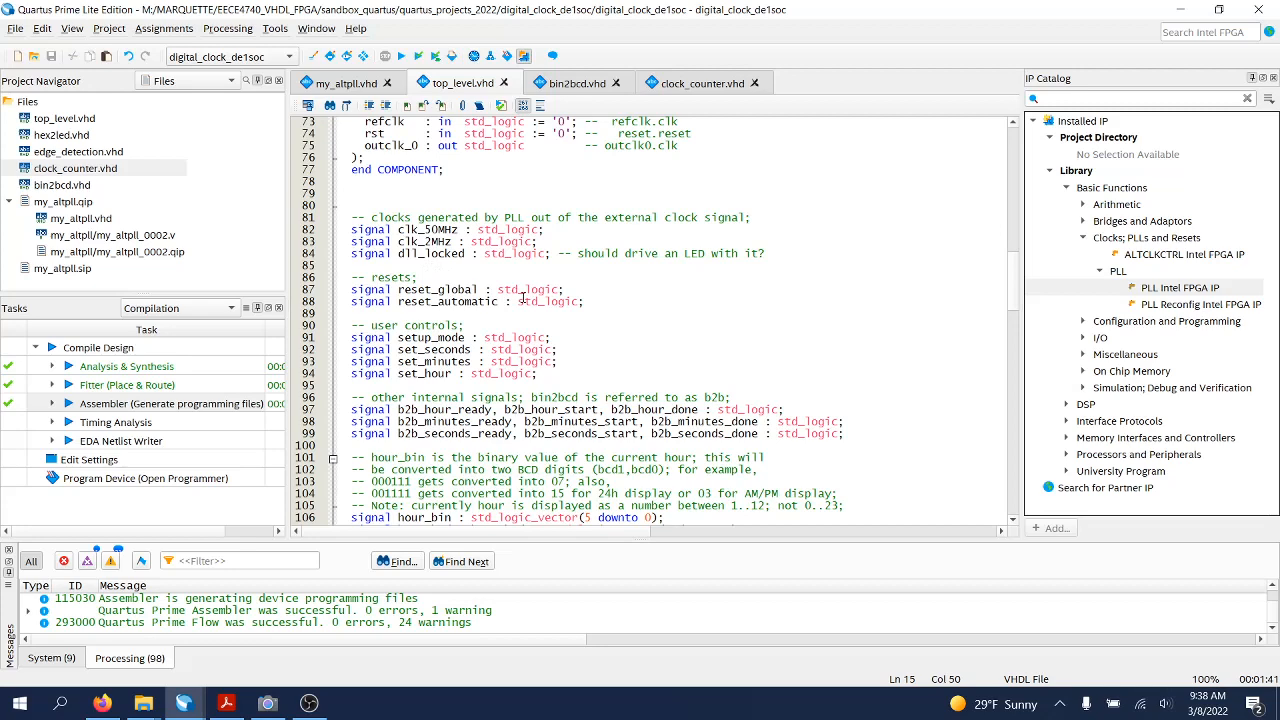
pyautogui.scroll(-3)
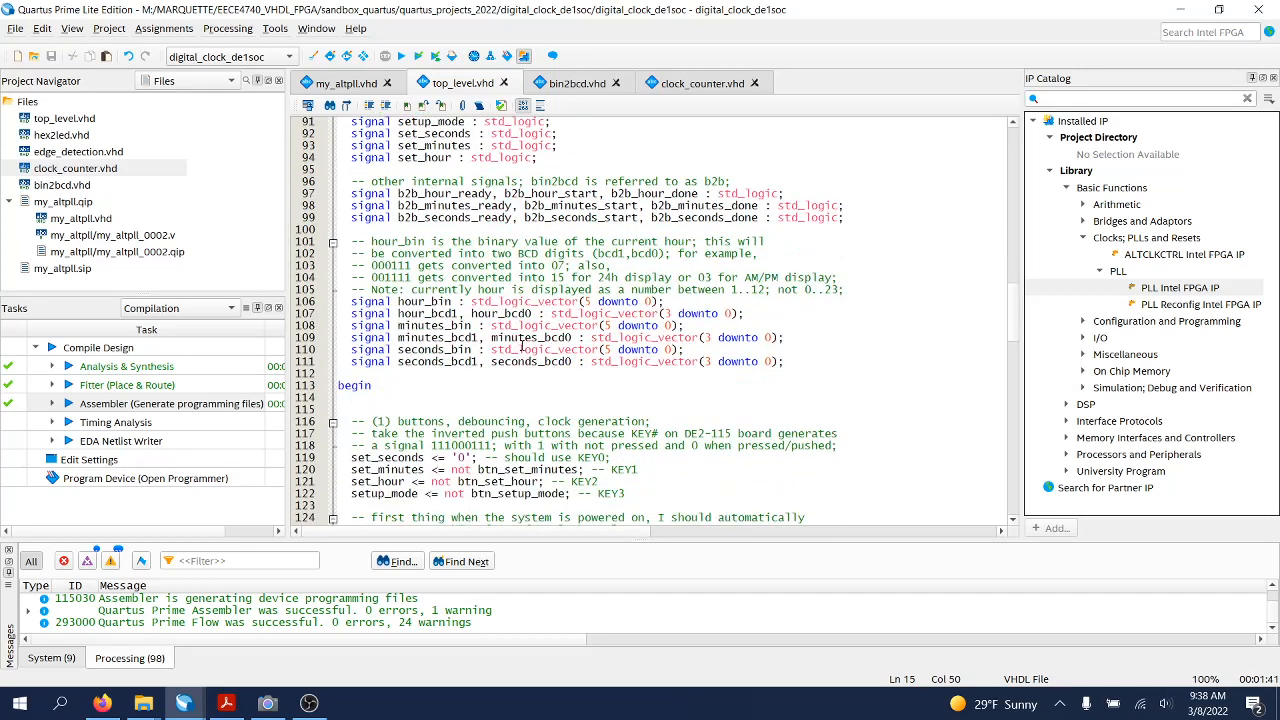
pyautogui.scroll(-3)
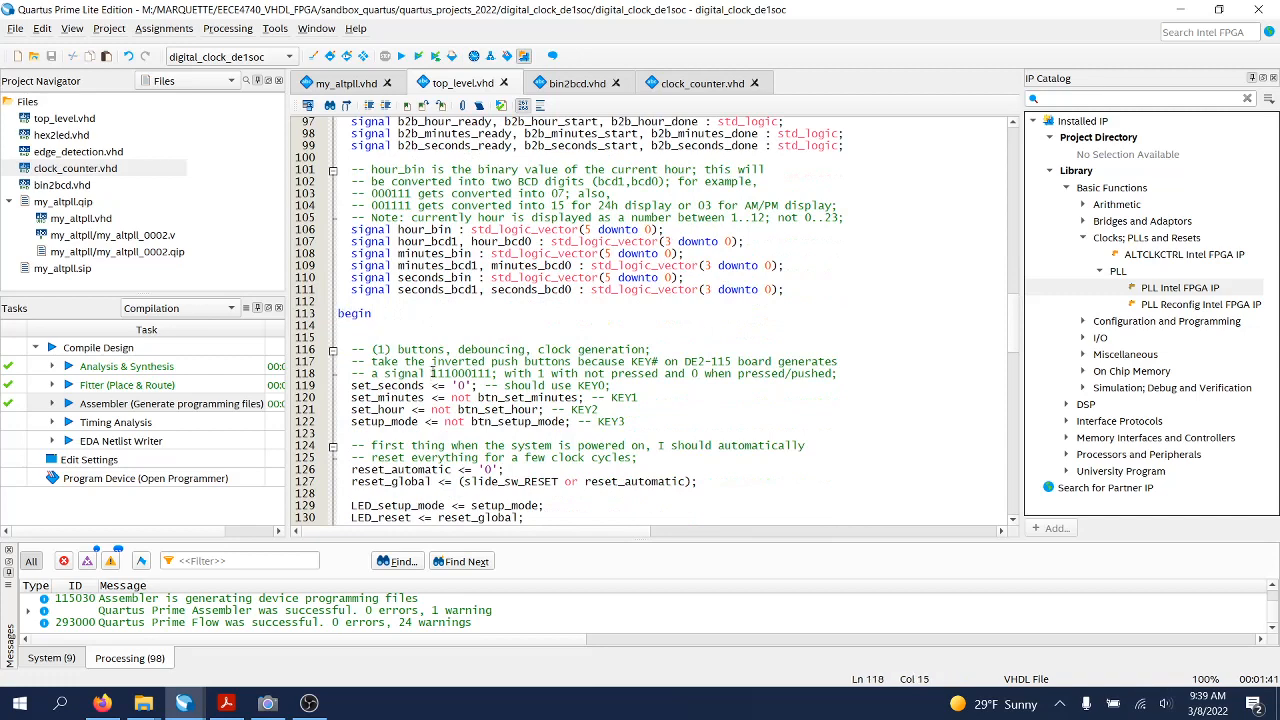
pyautogui.scroll(-3)
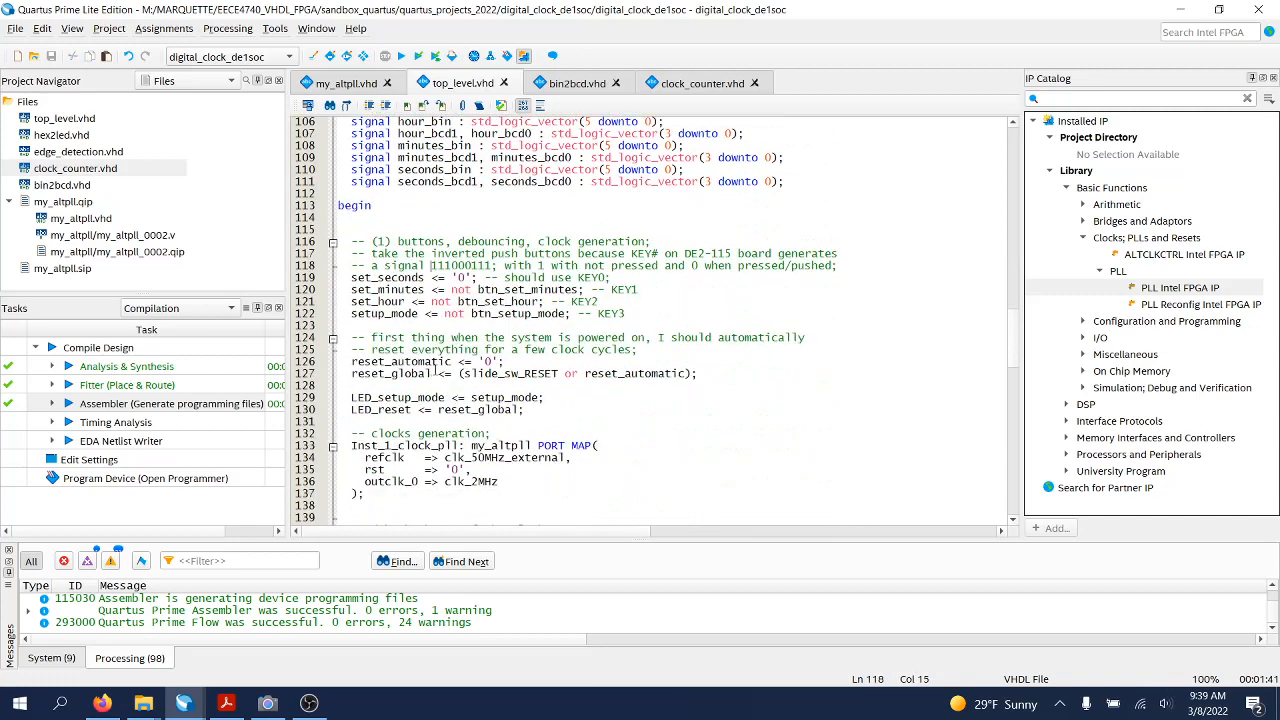
pyautogui.scroll(-3)
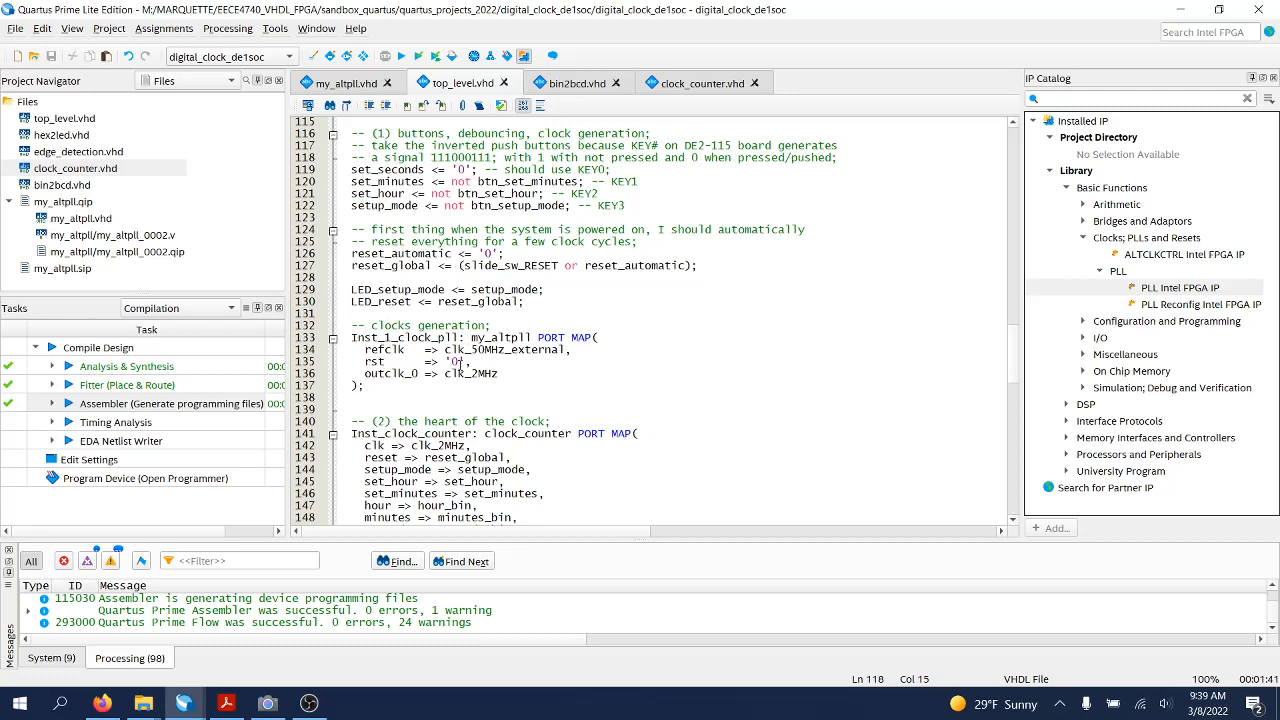
pyautogui.scroll(-3)
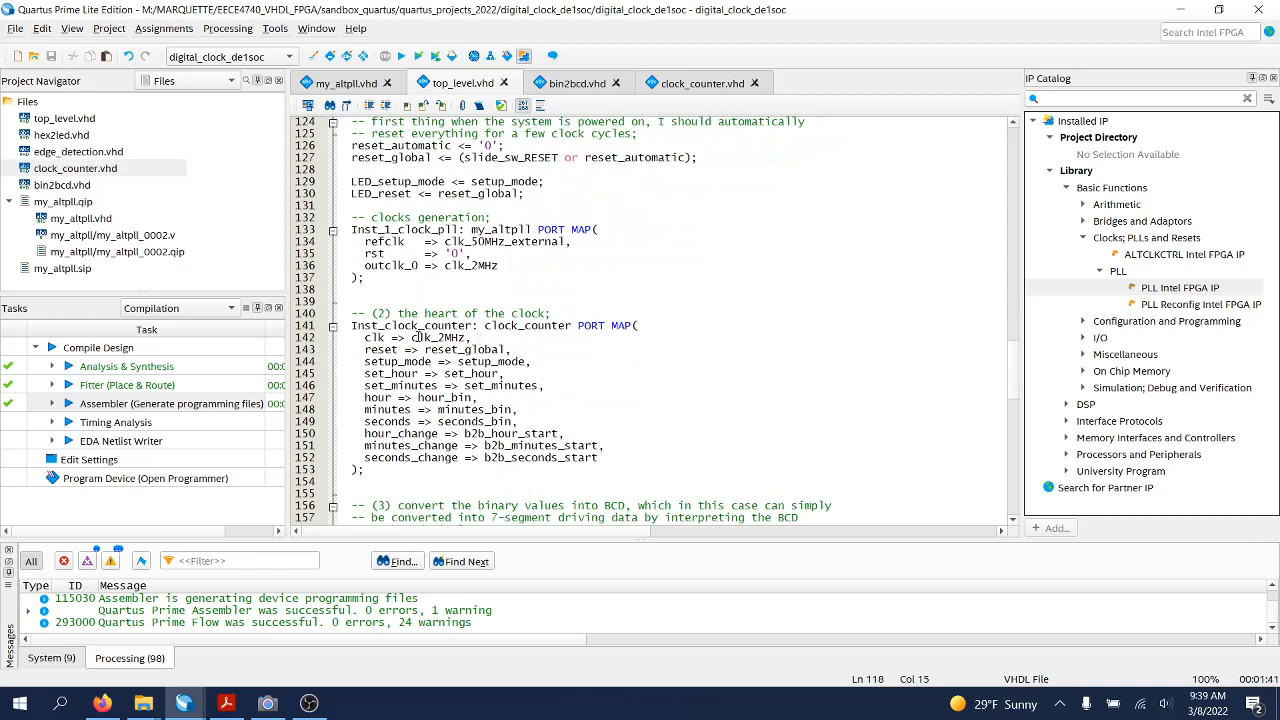
pyautogui.doubleClick(438, 338)
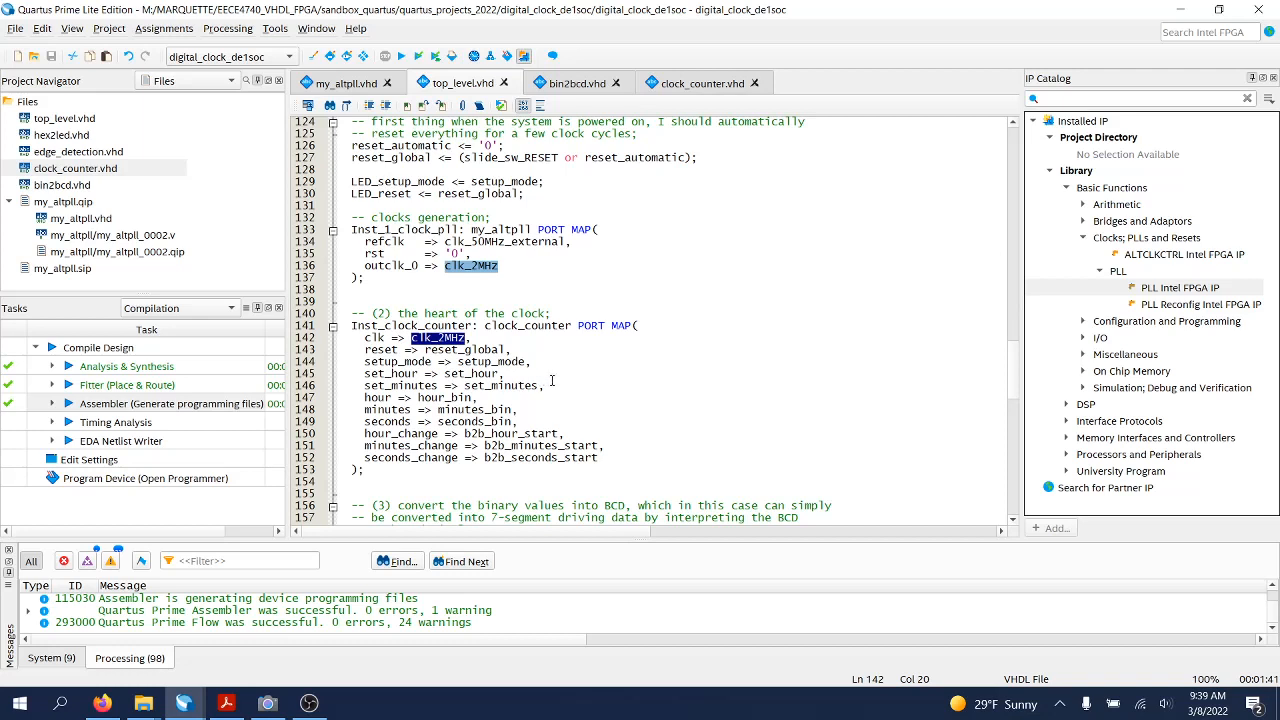
pyautogui.moveTo(600, 380)
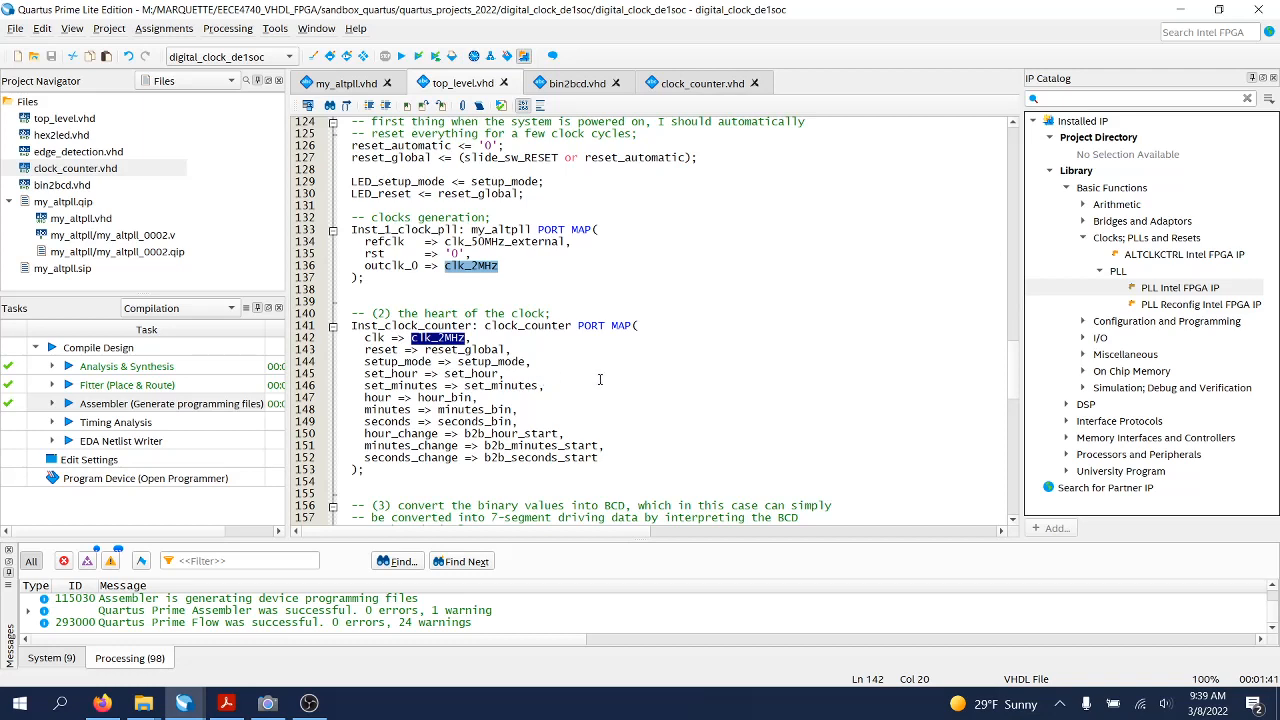
# Scroll through the bin2bcd and hex_to_sseg instances, then show the DE1-SoC board on the Camera app
pyautogui.scroll(-3)
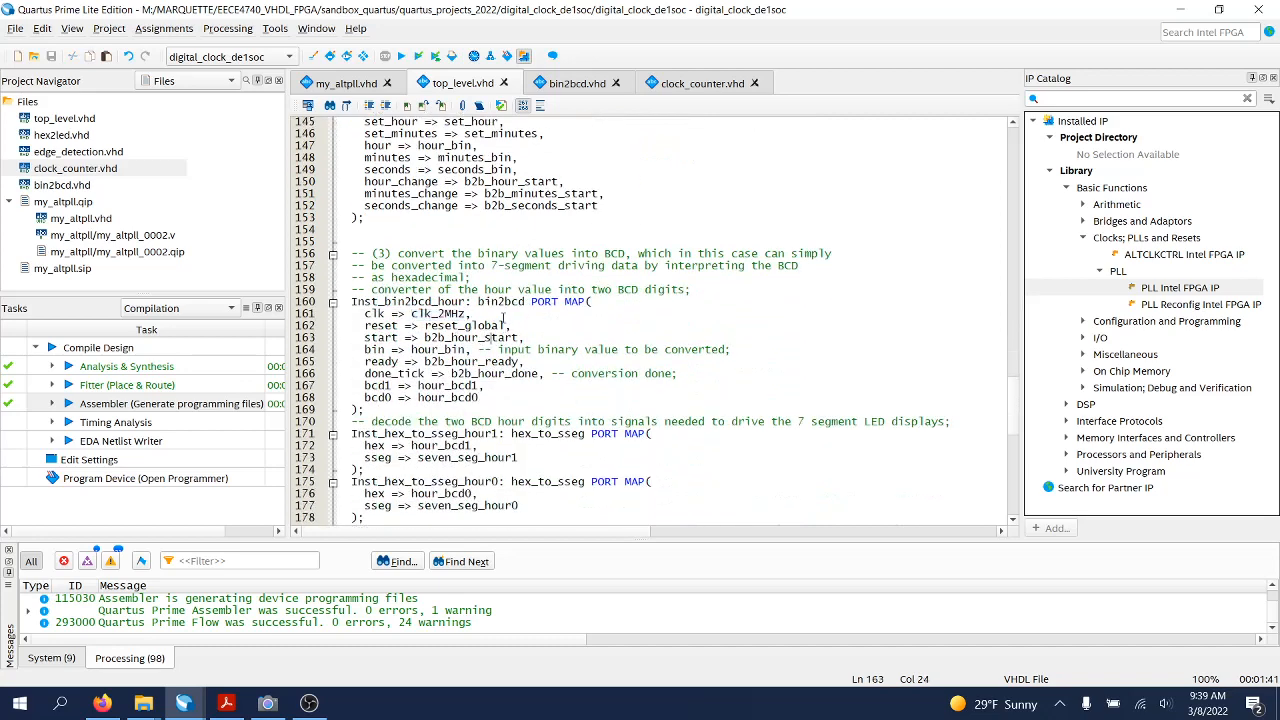
pyautogui.scroll(-3)
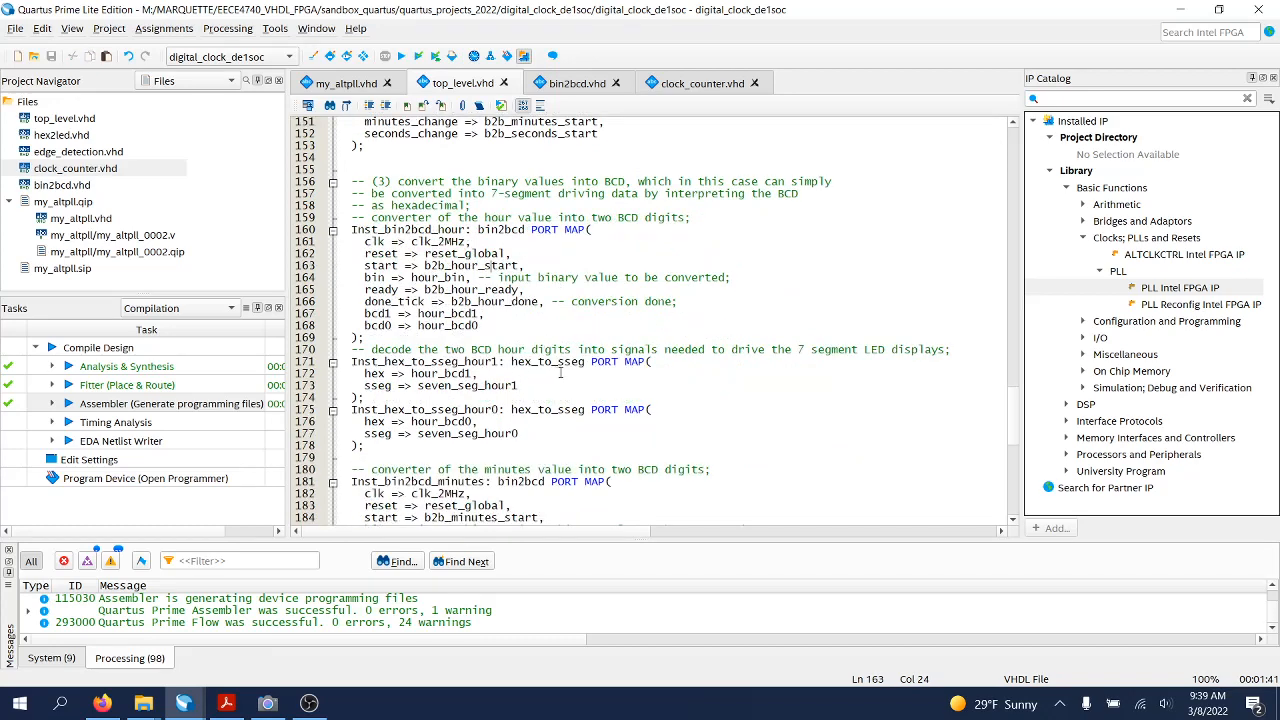
pyautogui.scroll(-3)
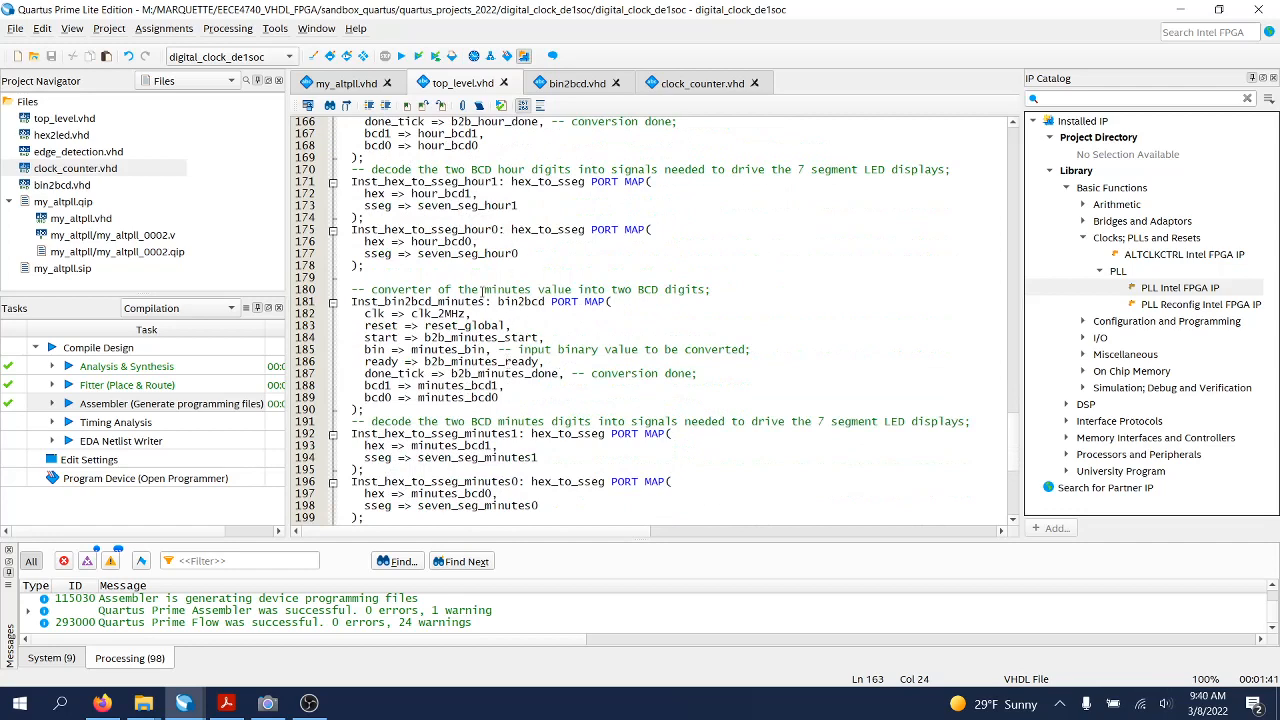
pyautogui.scroll(-3)
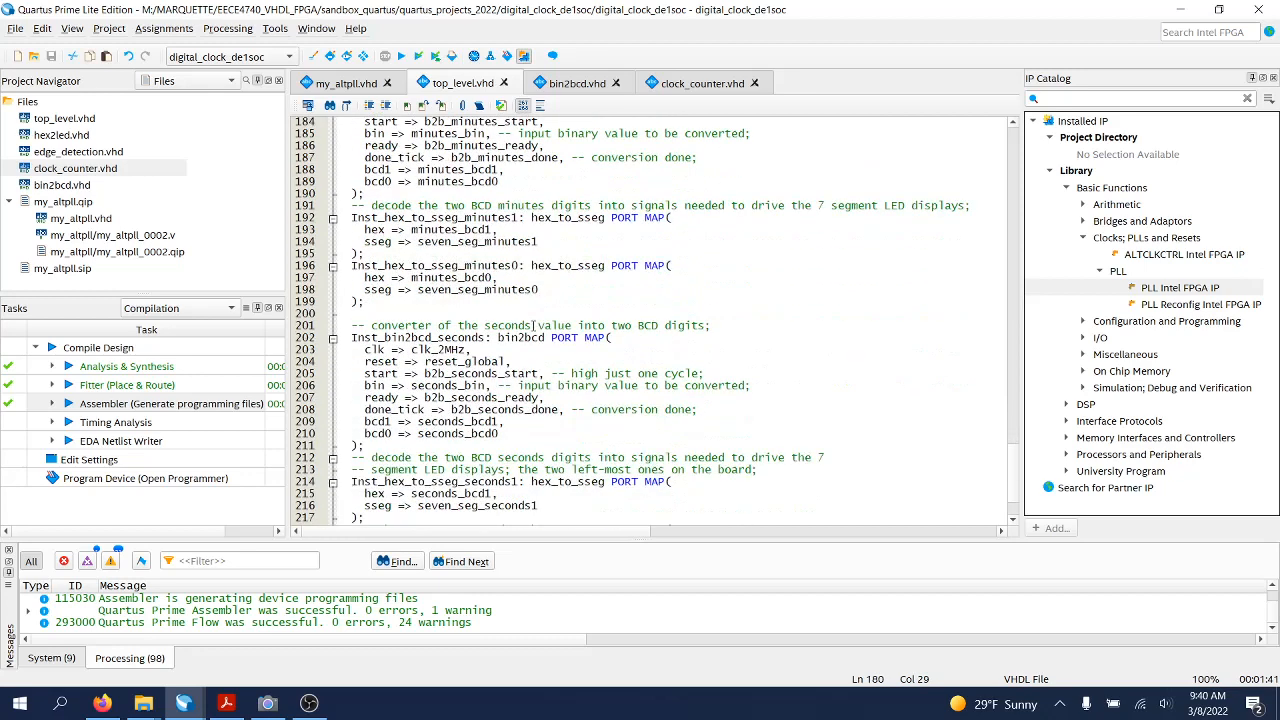
pyautogui.scroll(-3)
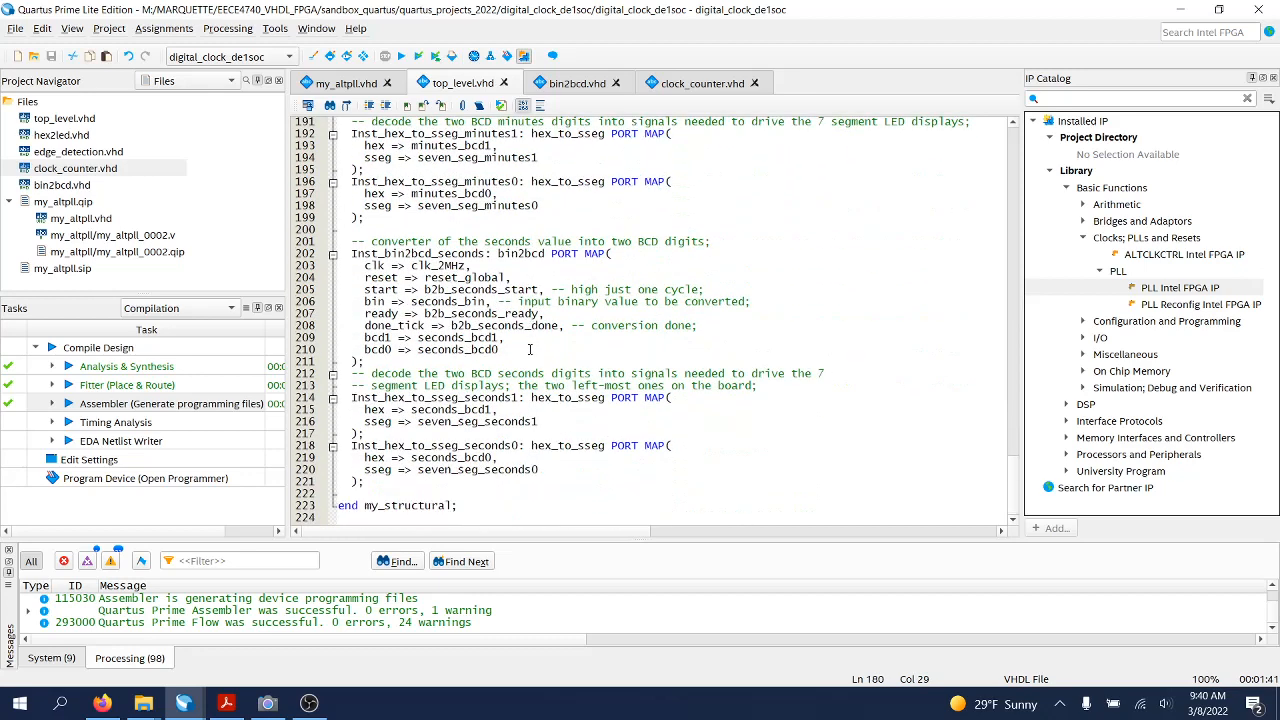
pyautogui.scroll(3)
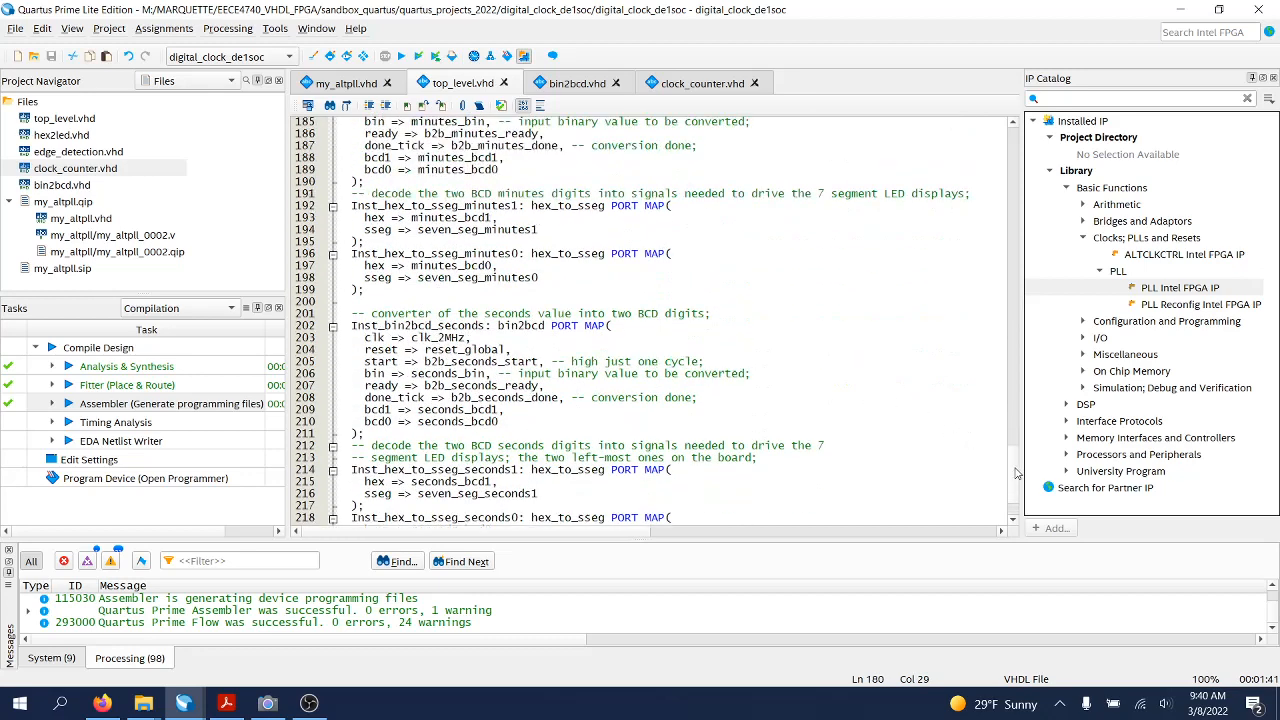
pyautogui.moveTo(744, 392)
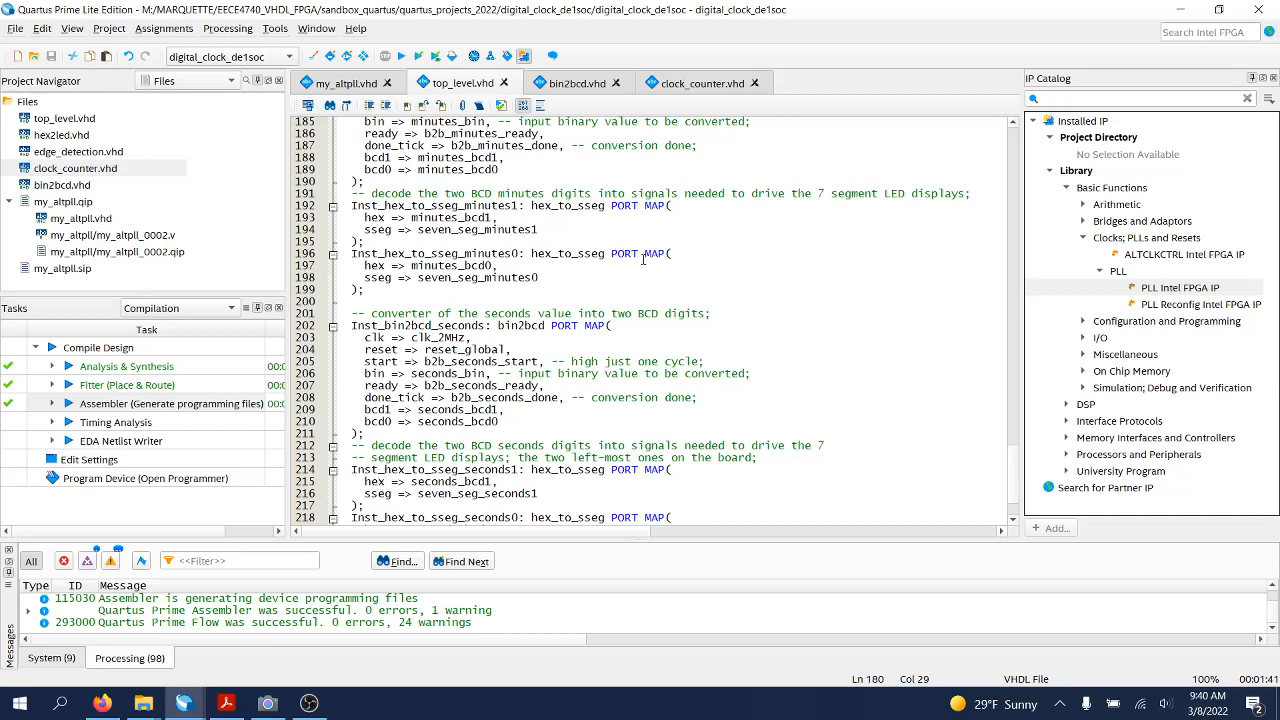
pyautogui.moveTo(652, 270)
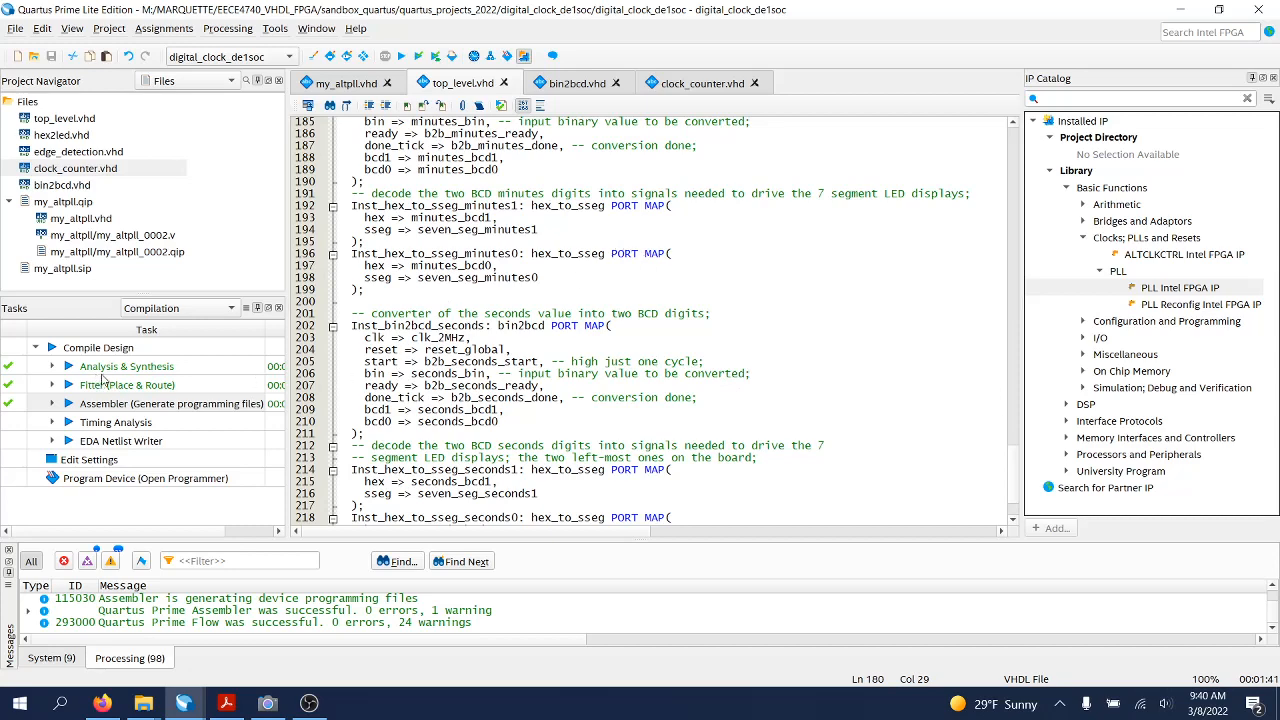
pyautogui.moveTo(128, 390)
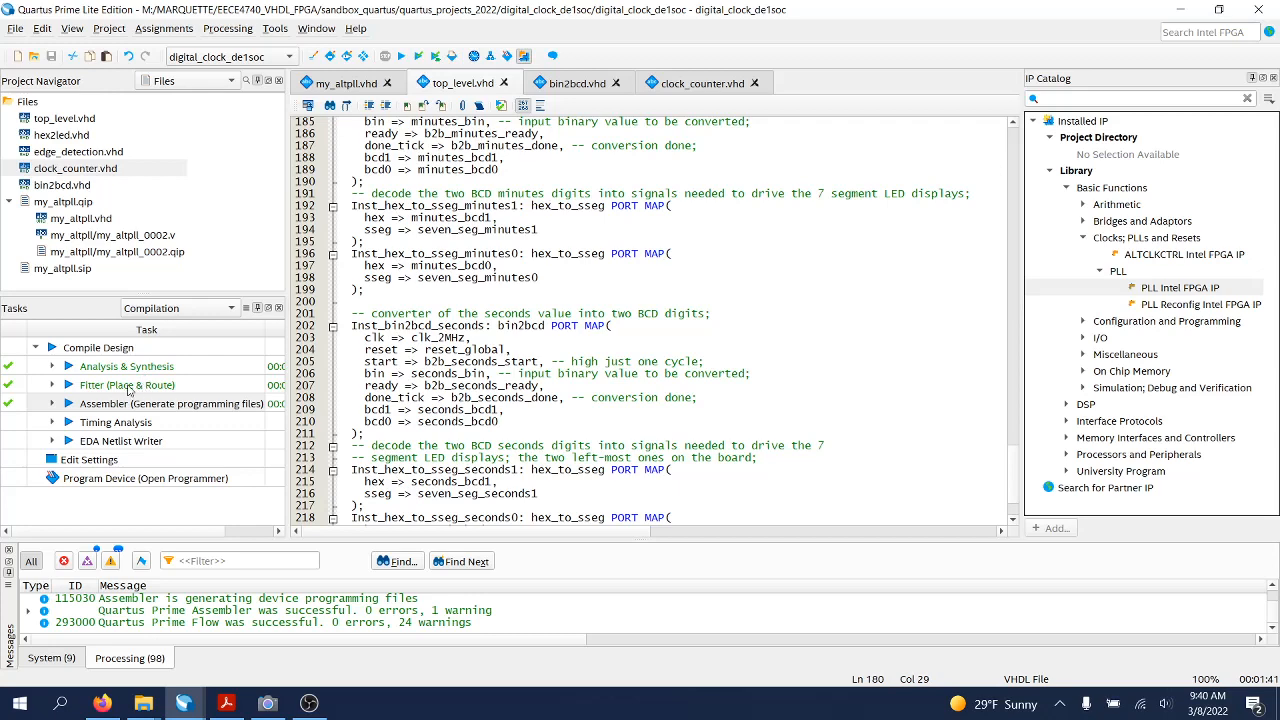
pyautogui.moveTo(182, 456)
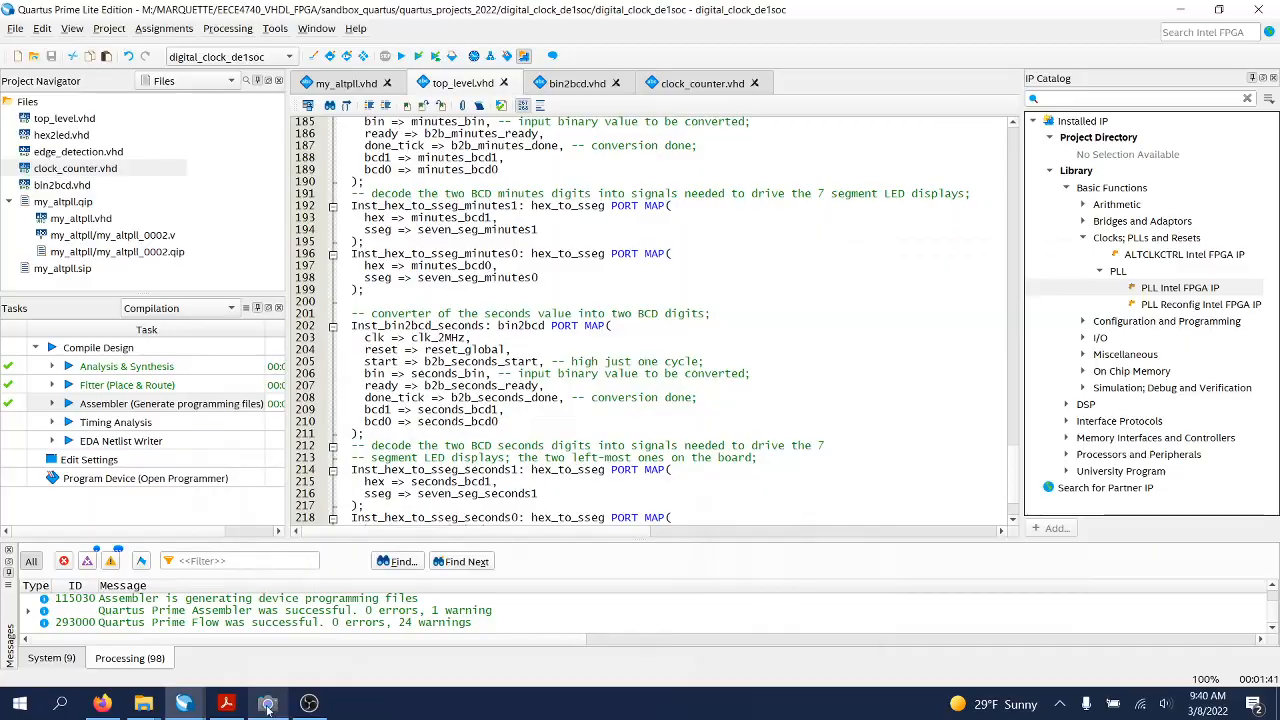
pyautogui.click(268, 704)
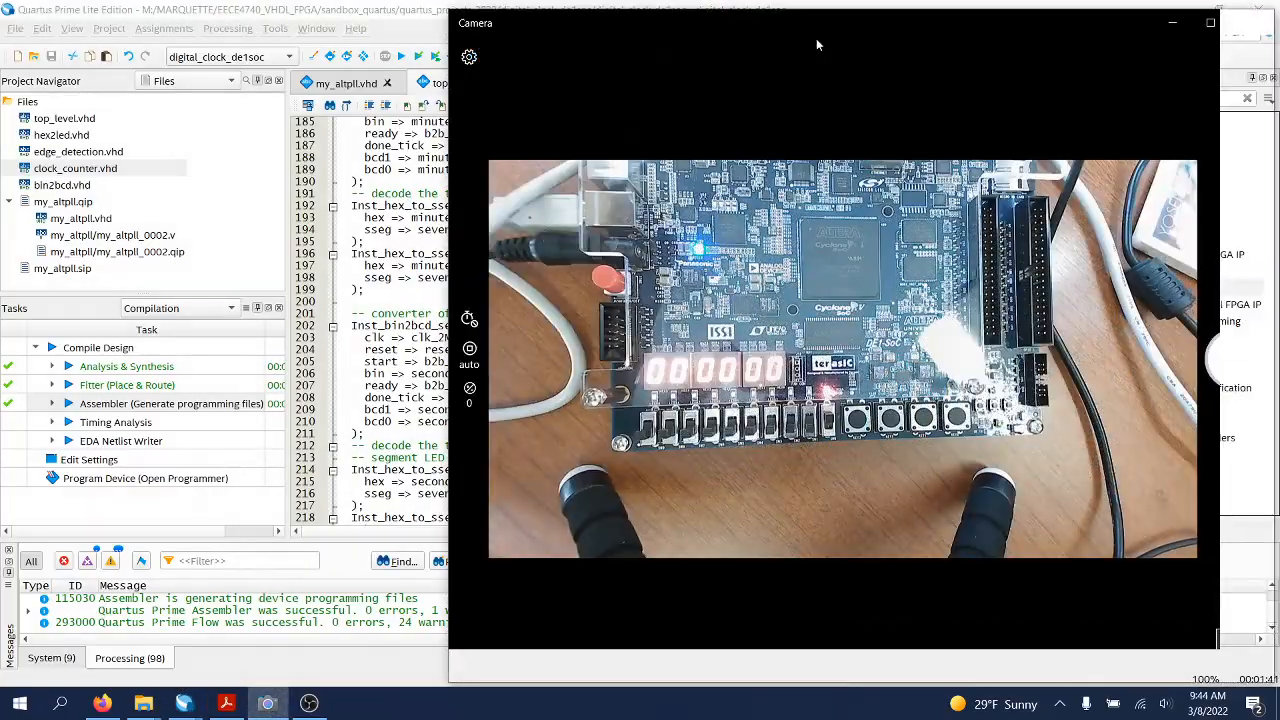